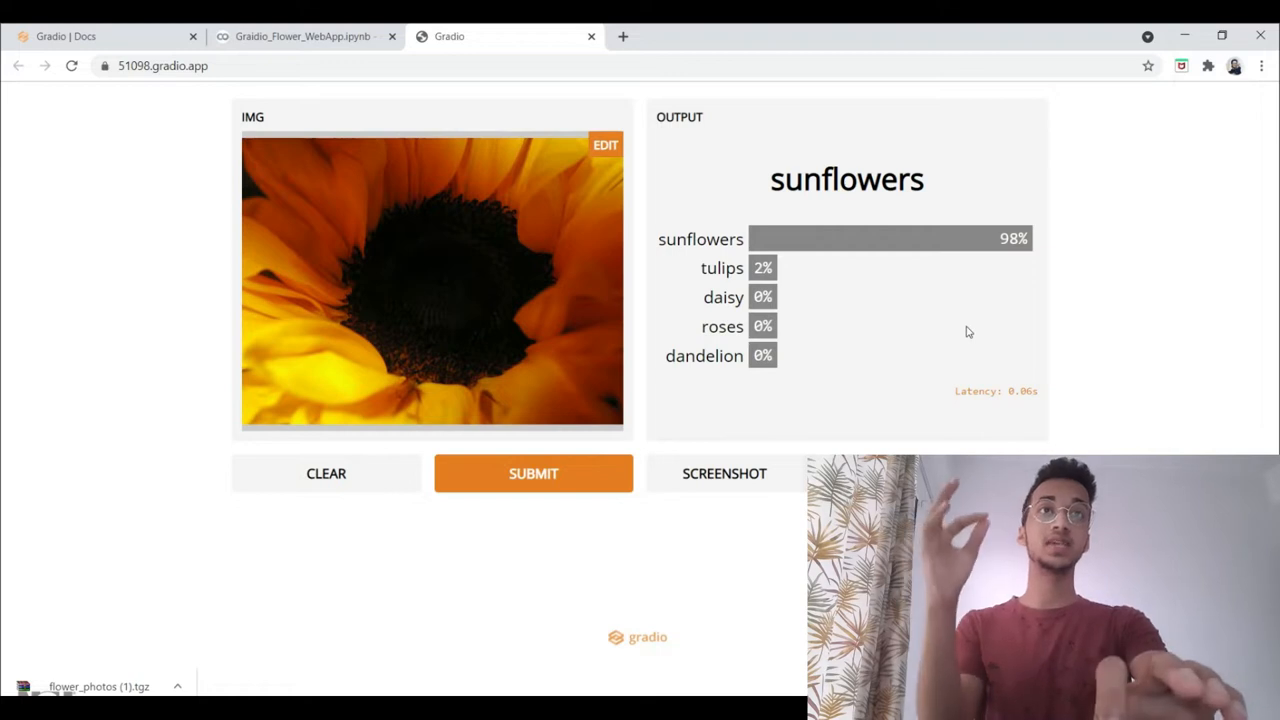
mouse_move(865, 372)
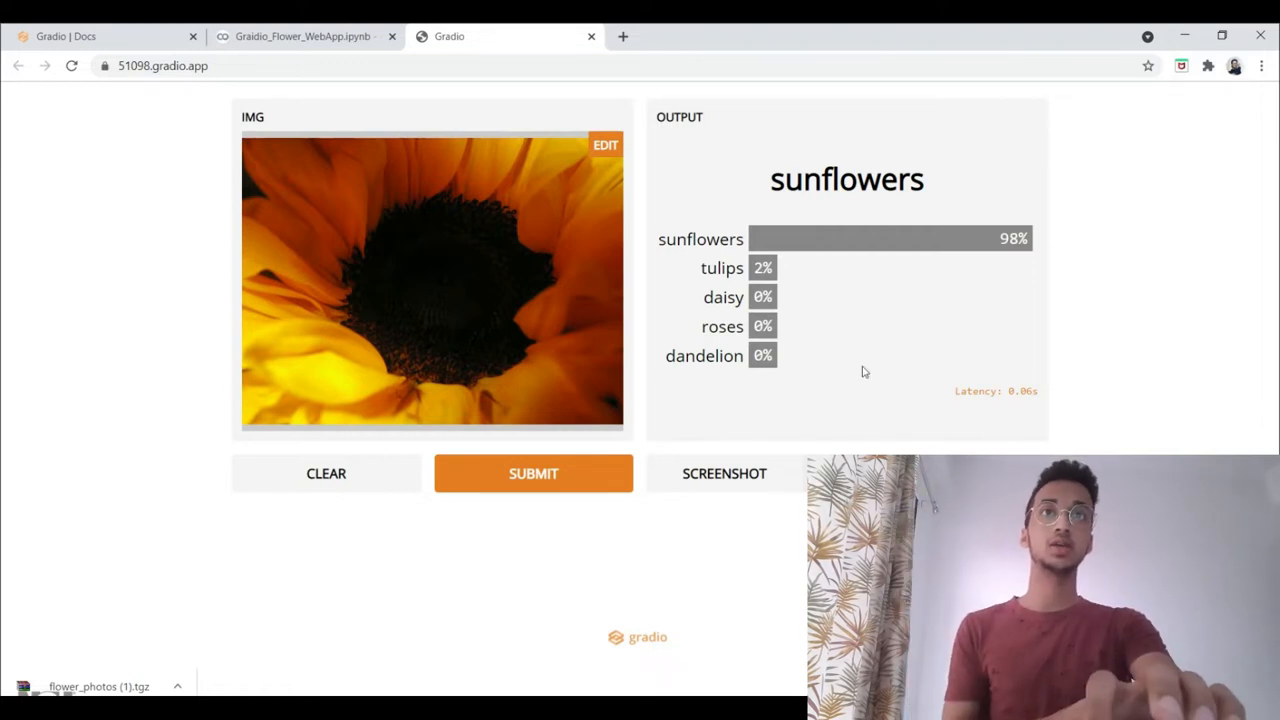
mouse_move(490, 367)
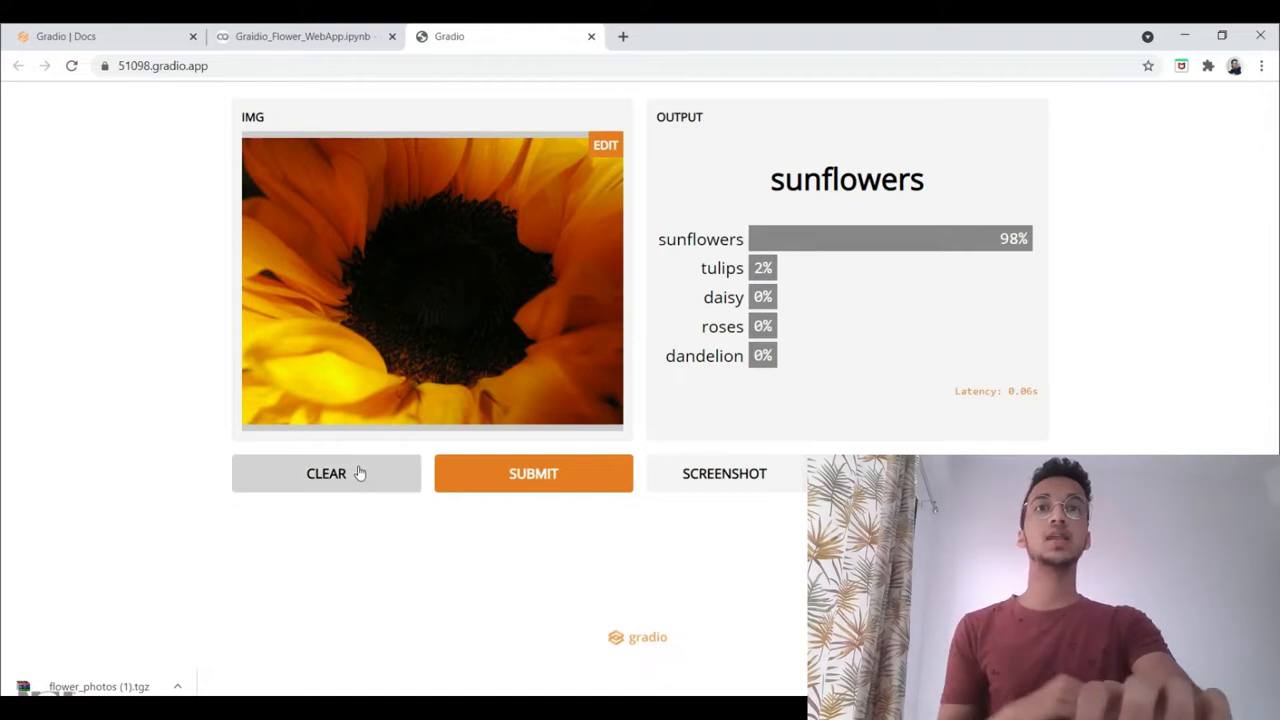
Clear the sunflower result and upload a photo from the daisy folder for classification.
click(325, 473)
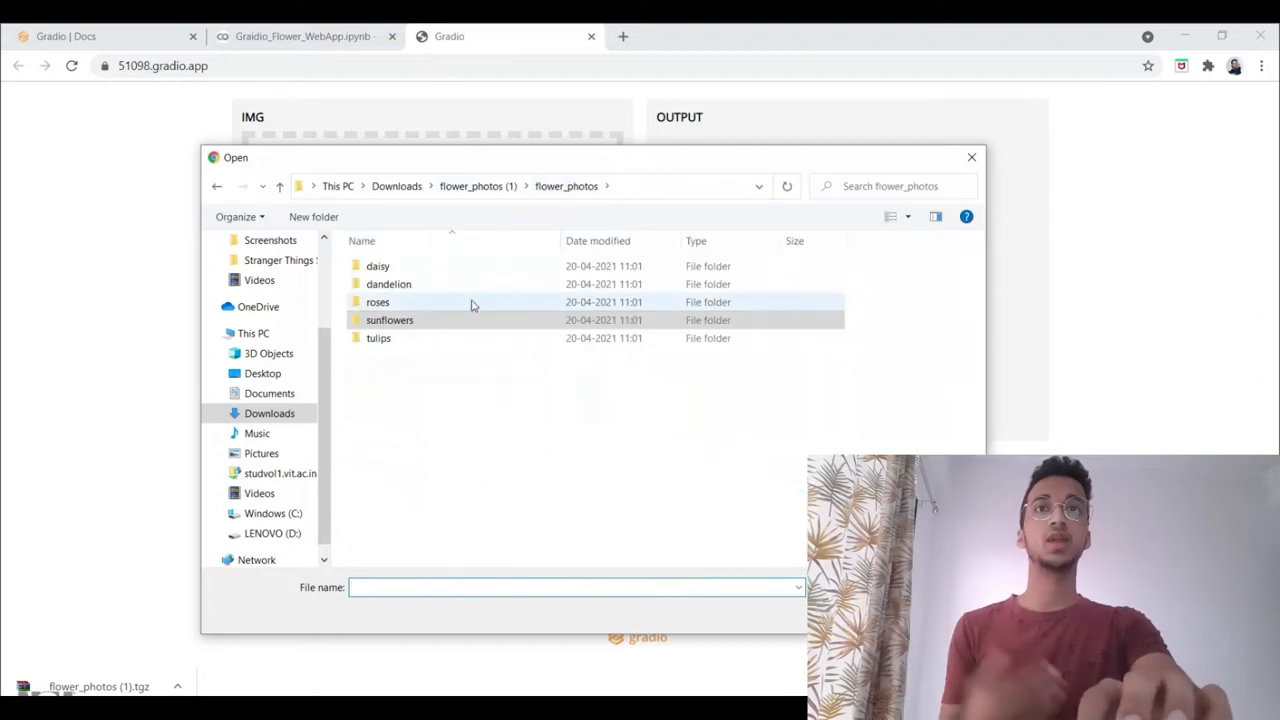
double_click(377, 266)
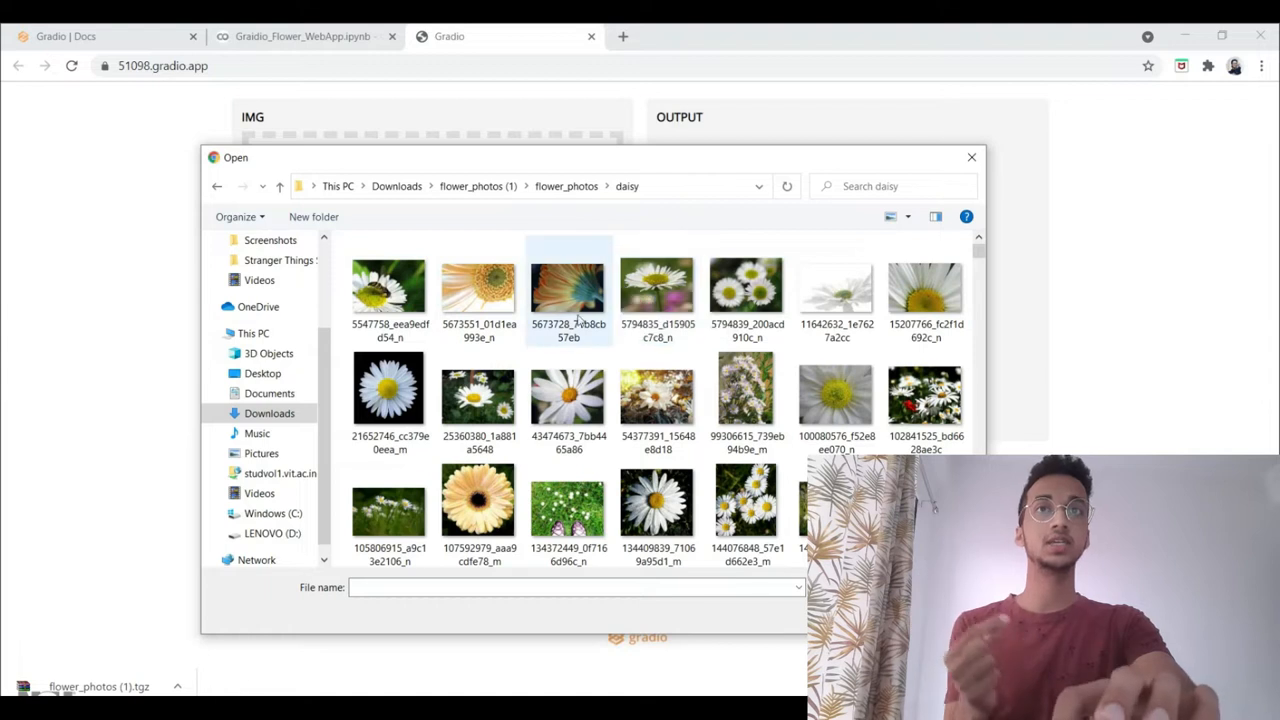
click(969, 157)
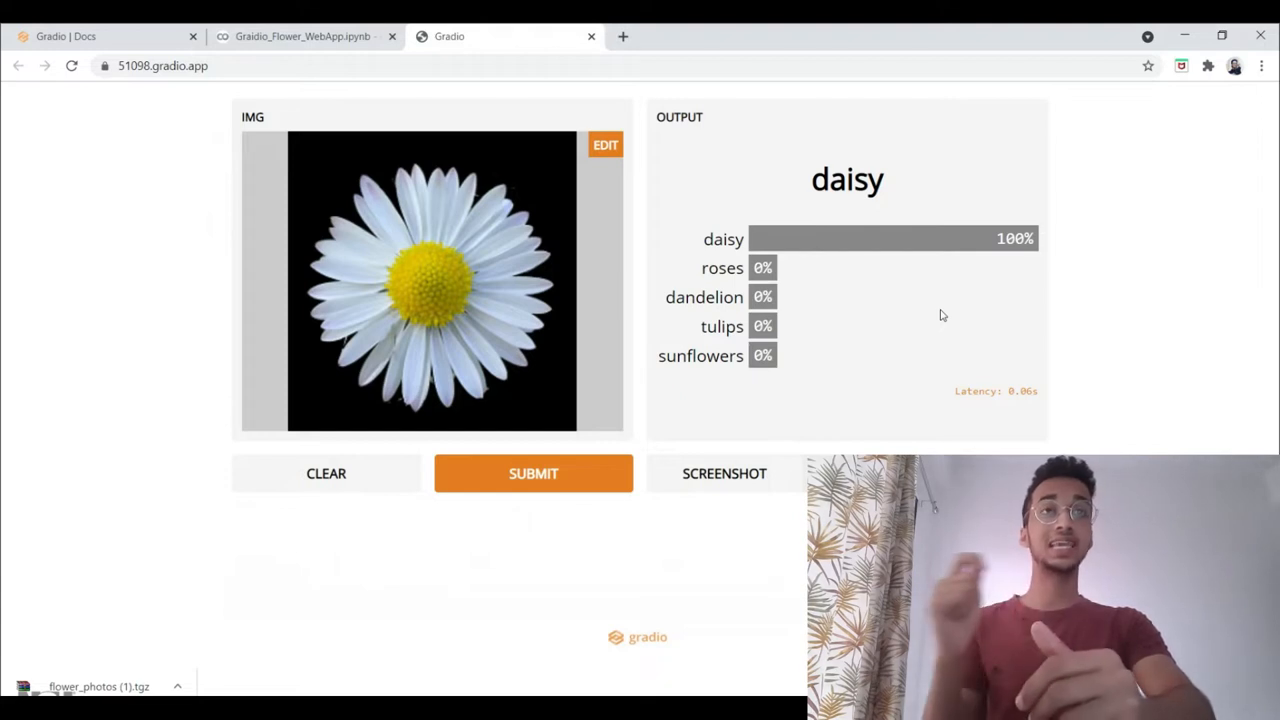
mouse_move(849, 267)
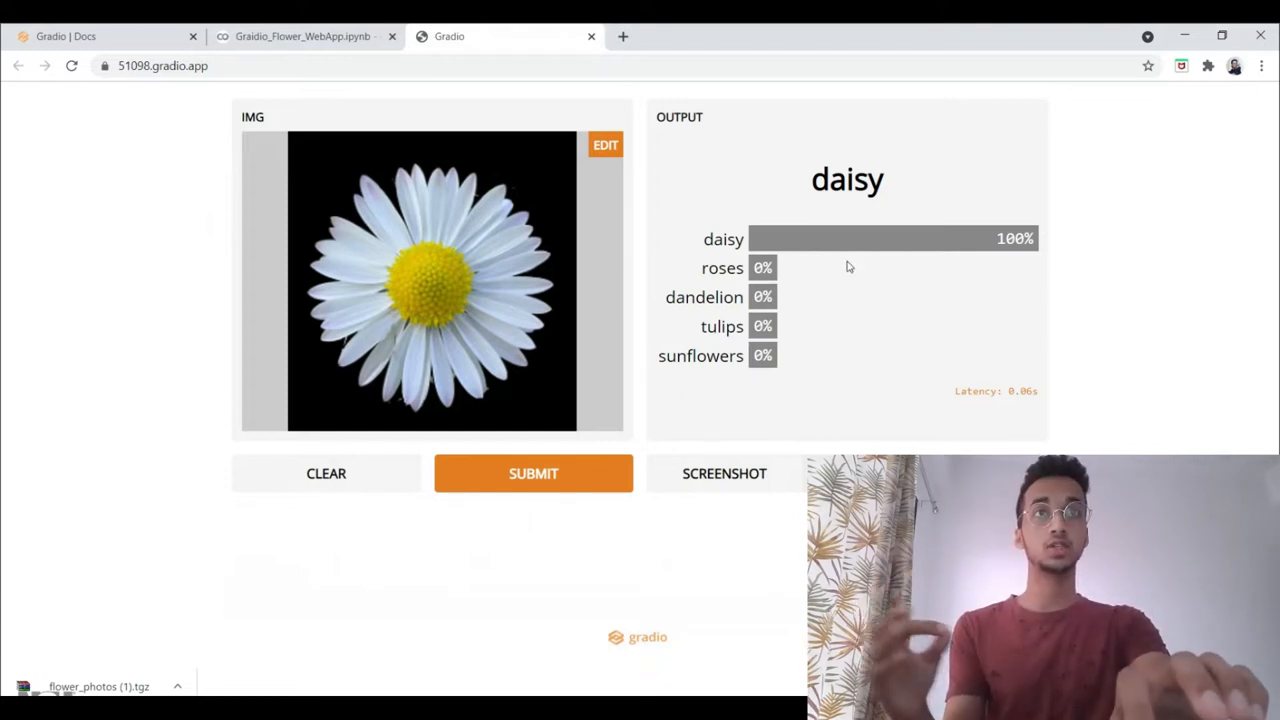
mouse_move(890, 259)
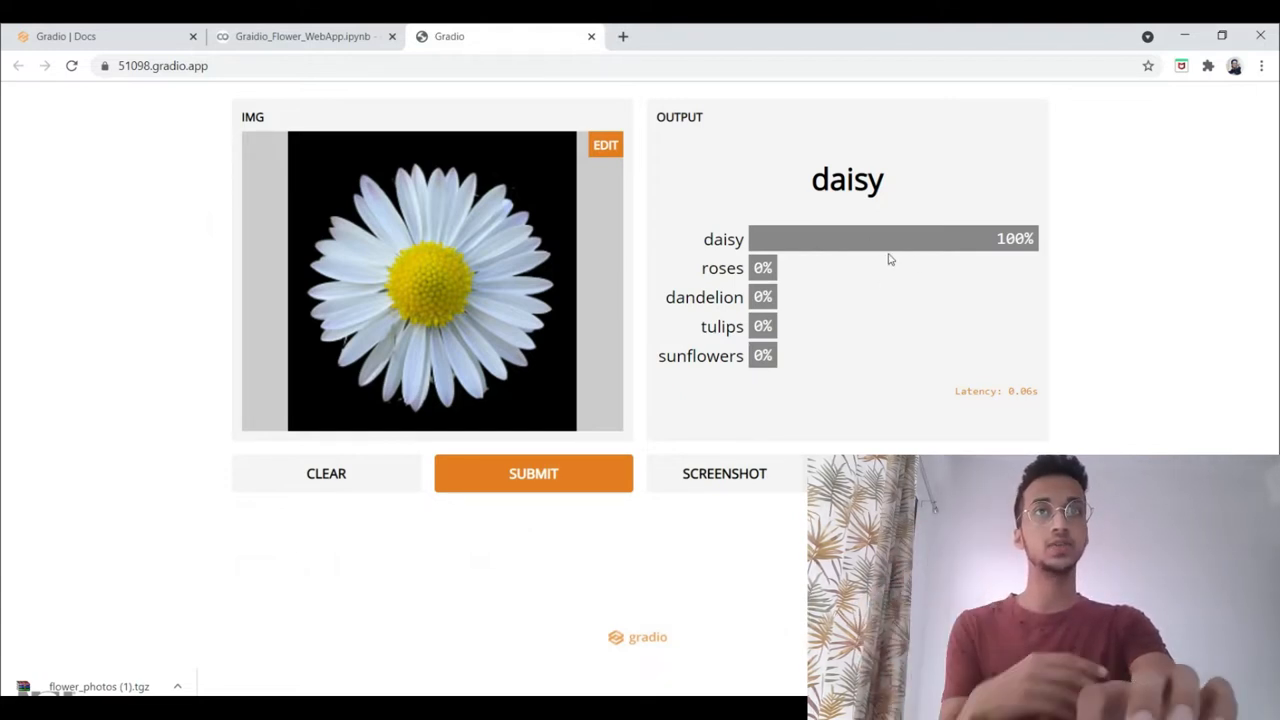
Replace the daisy with a photo from flower_photos/sunflowers and classify it.
click(325, 473)
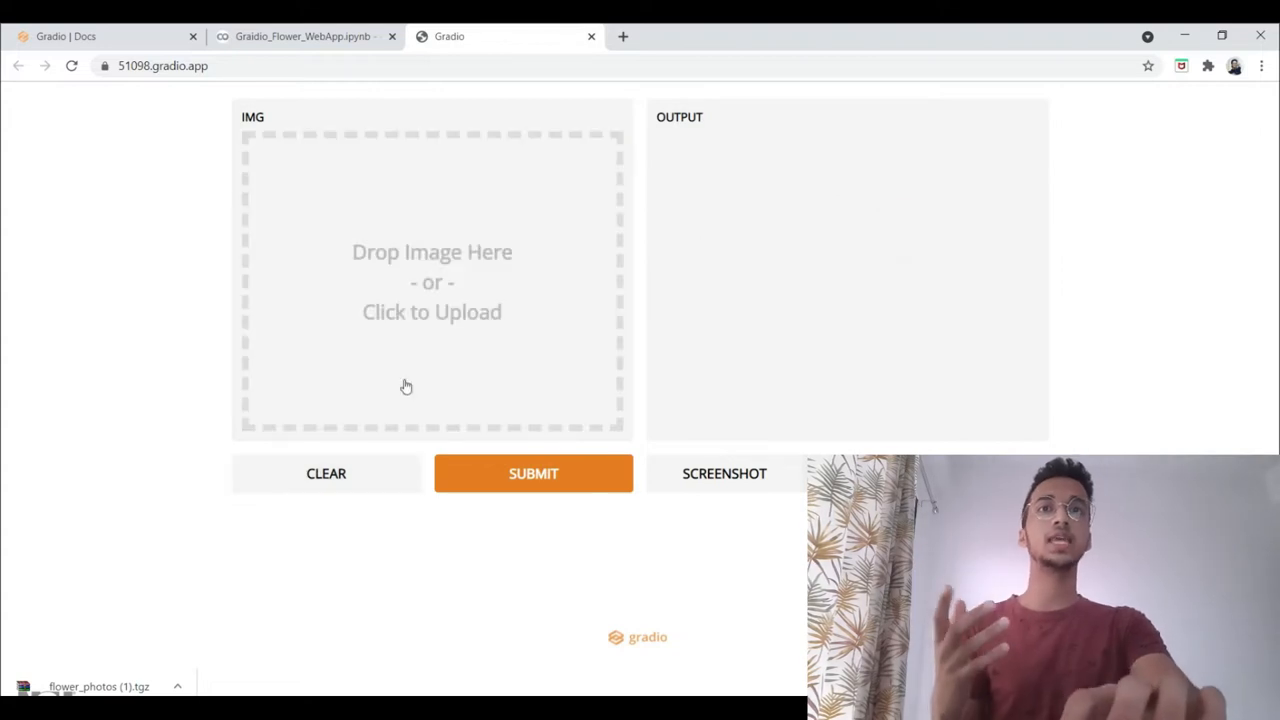
click(431, 311)
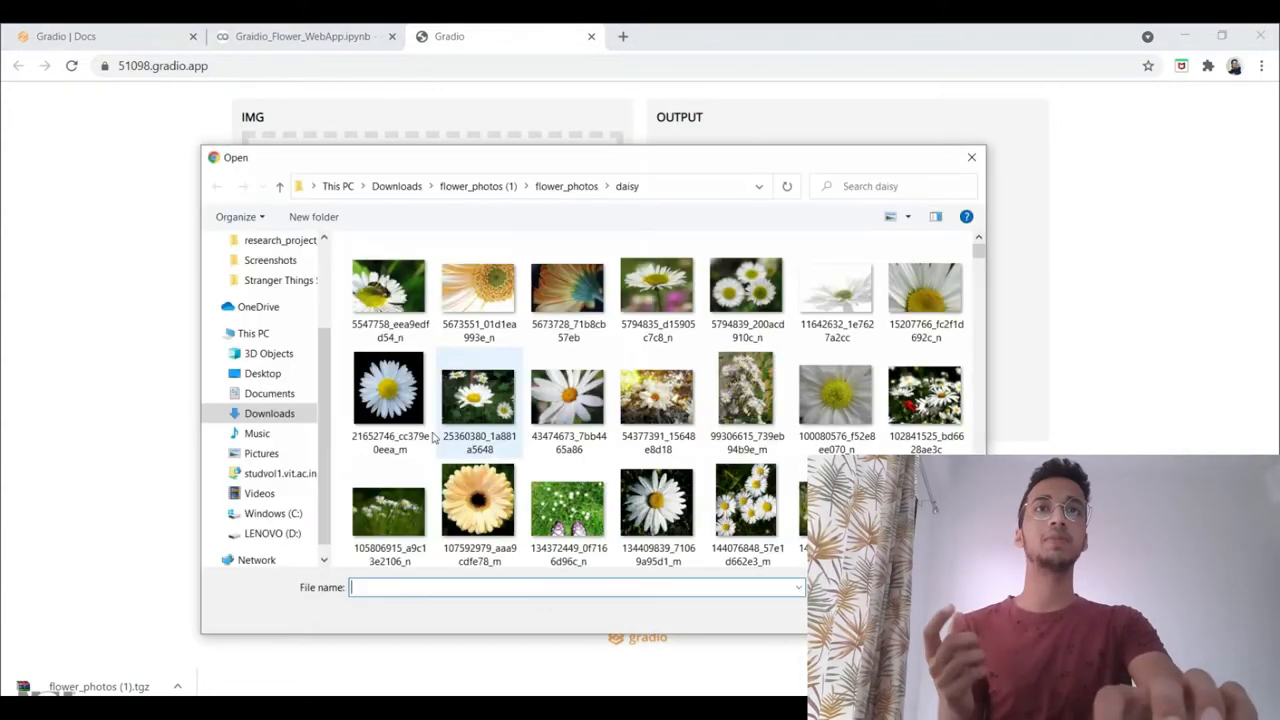
click(566, 186)
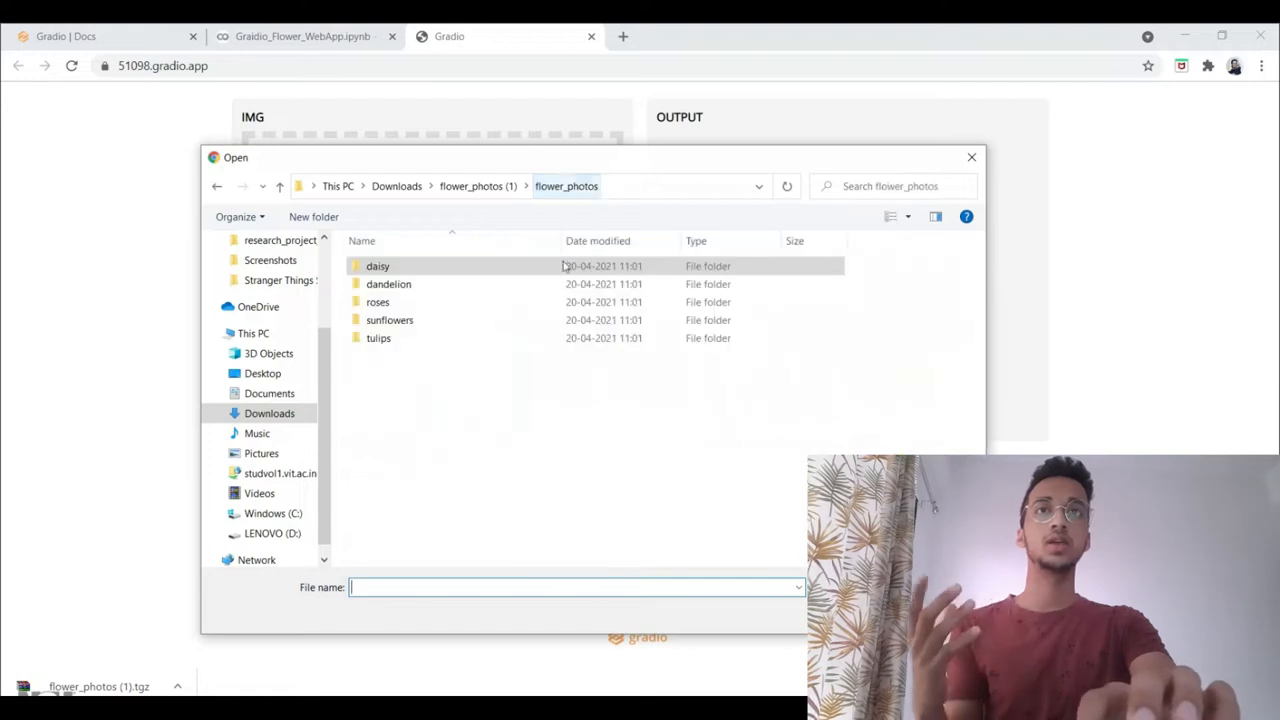
double_click(389, 320)
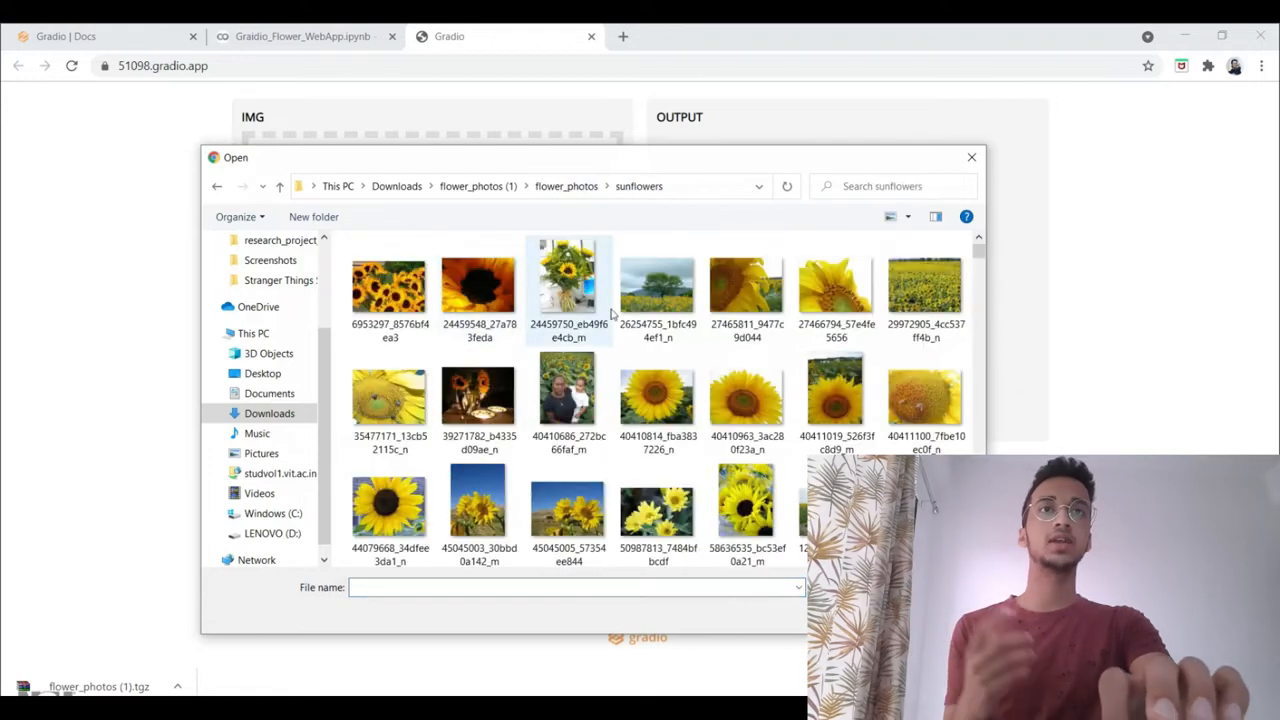
click(657, 390)
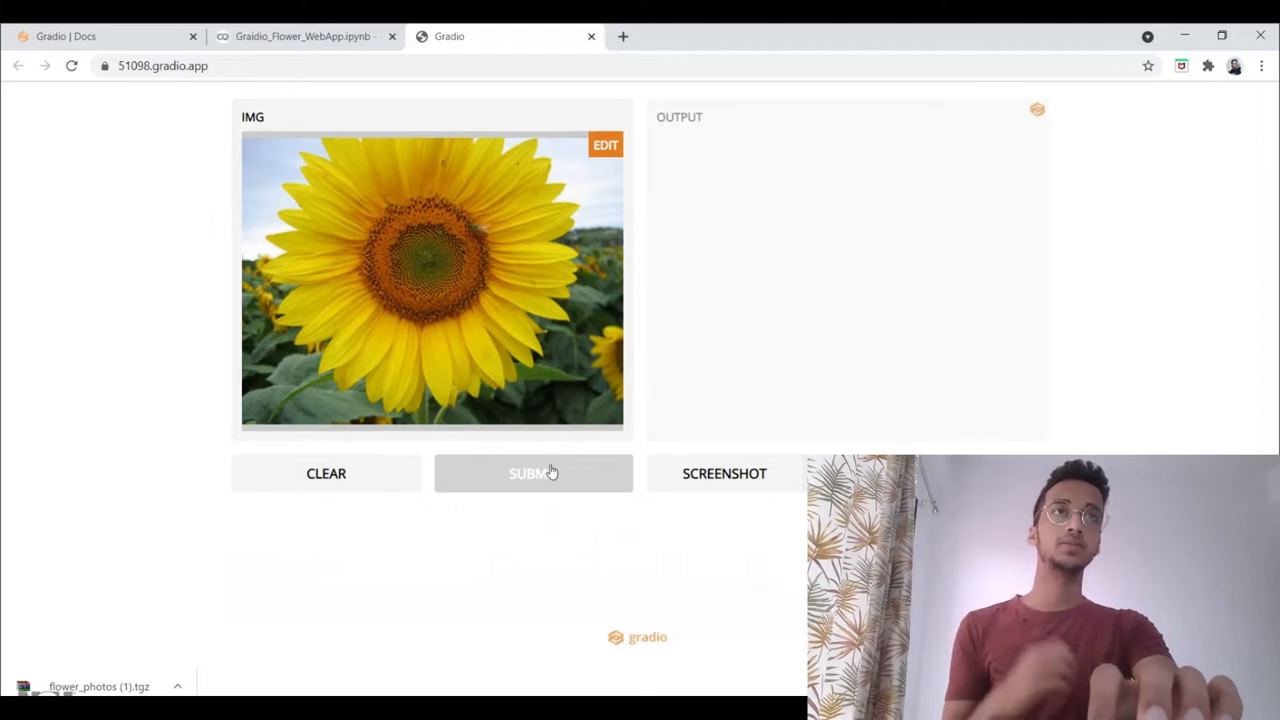
click(533, 473)
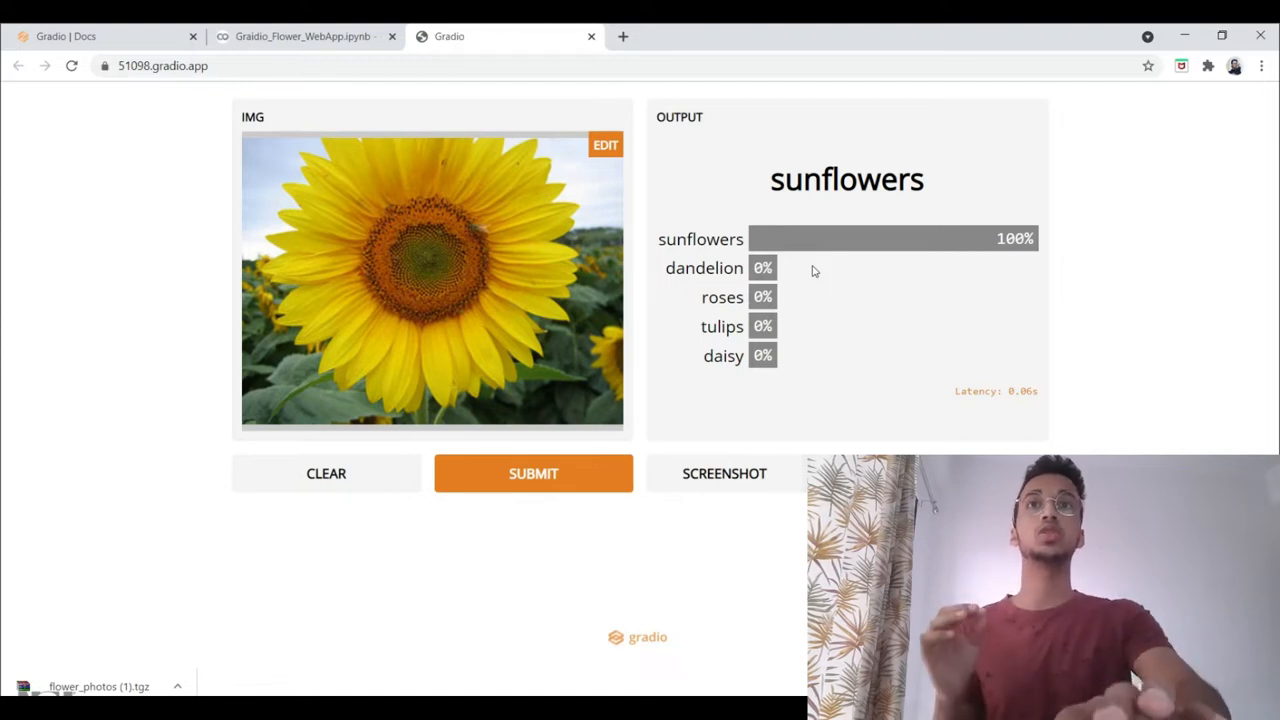
Browse the Gradio docs for gradio.inputs.Image, then go back to the flower notebook.
click(65, 36)
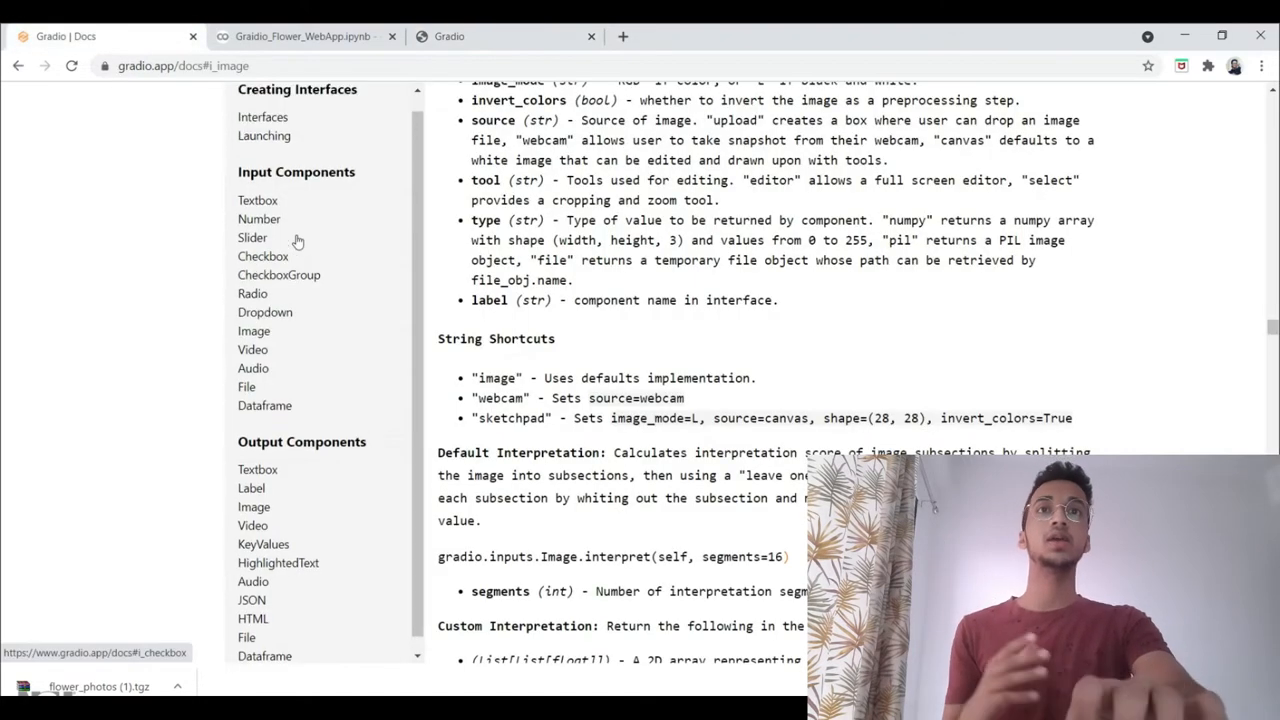
scroll(up, 3)
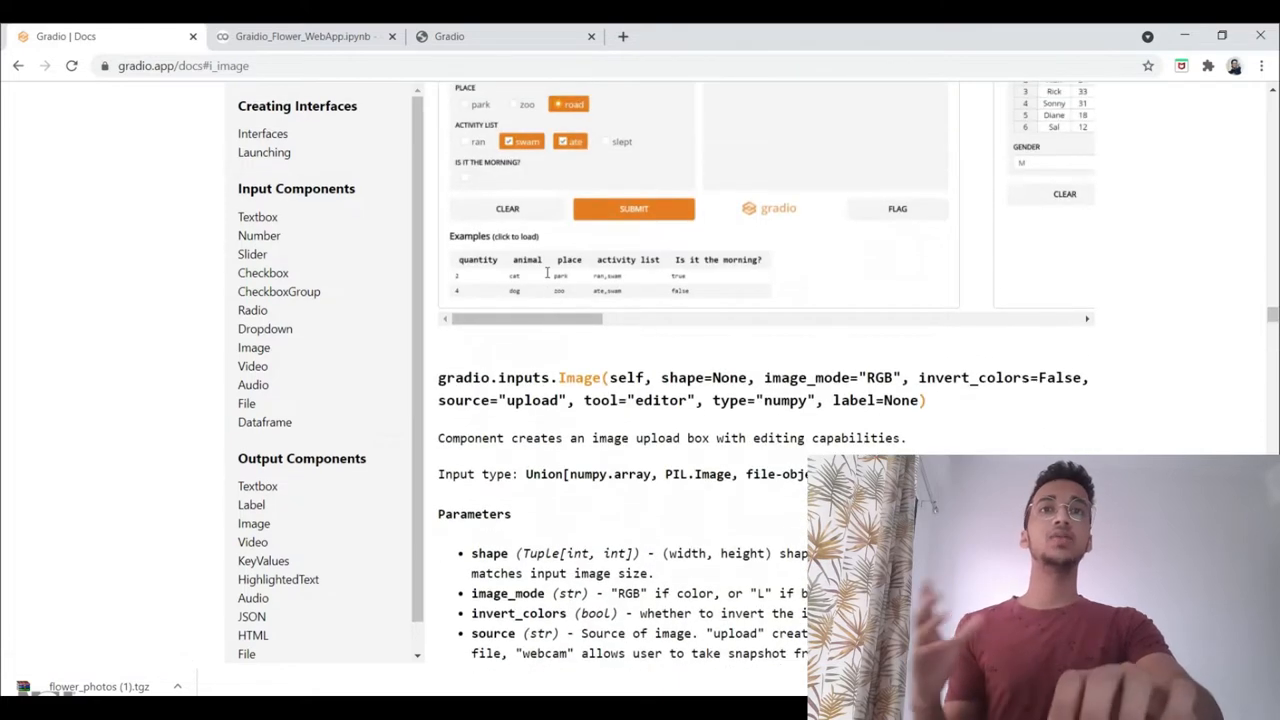
click(302, 36)
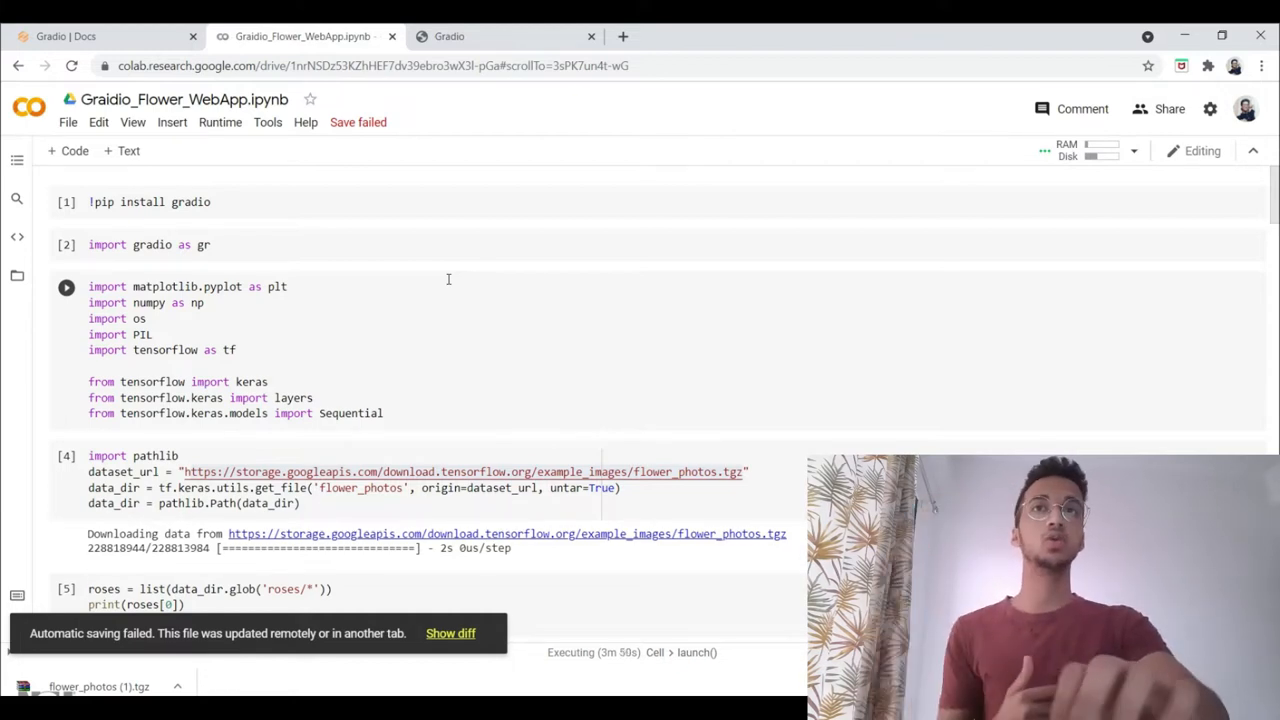
scroll(down, 3)
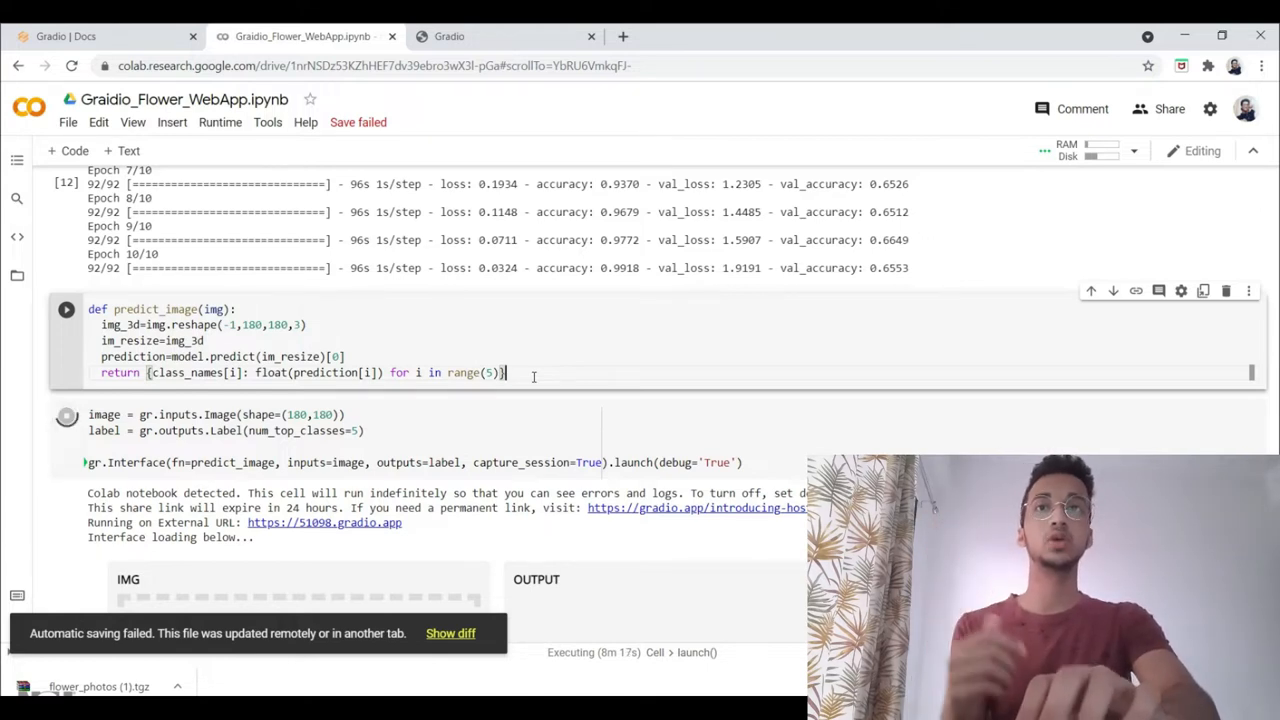
scroll(up, 3)
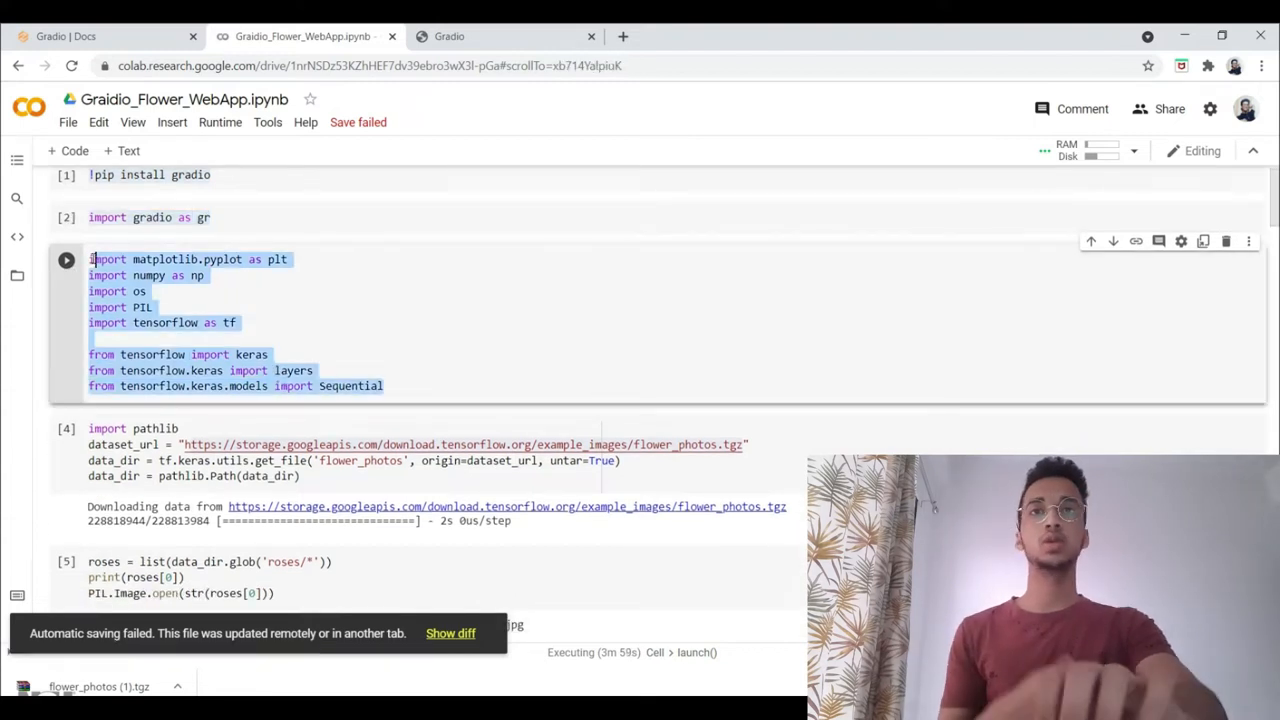
scroll(up, 3)
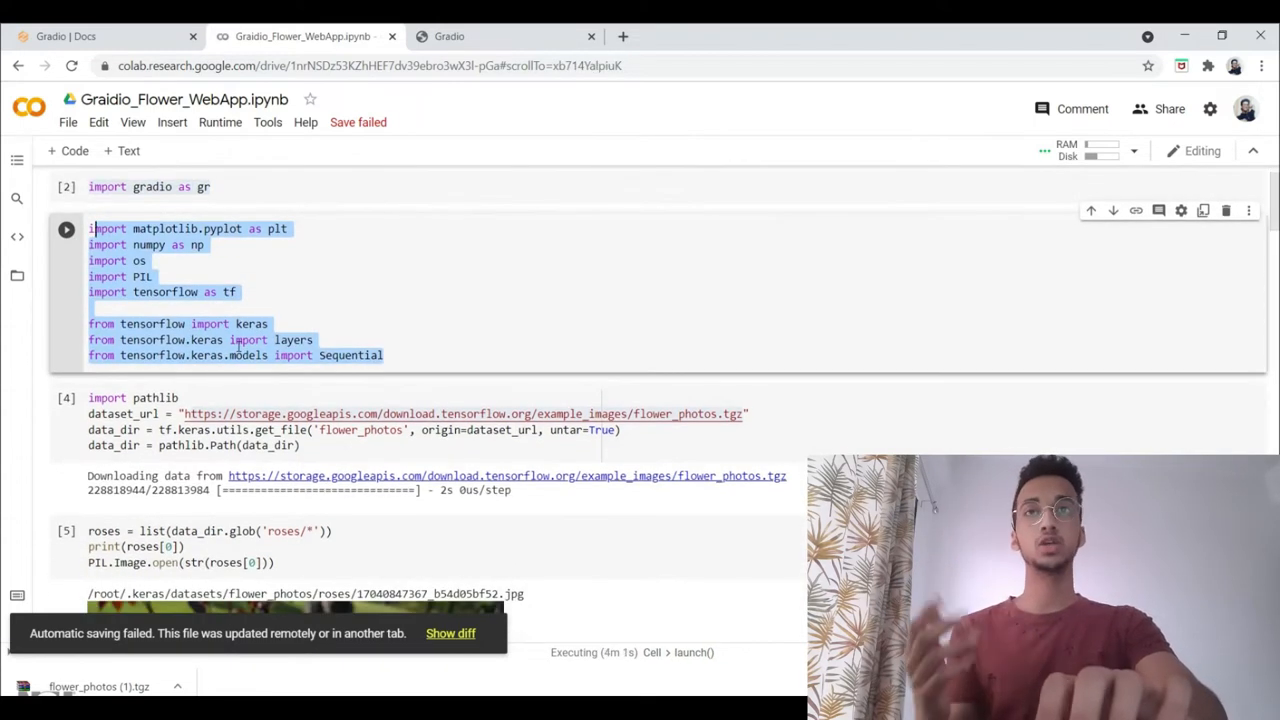
scroll(down, 3)
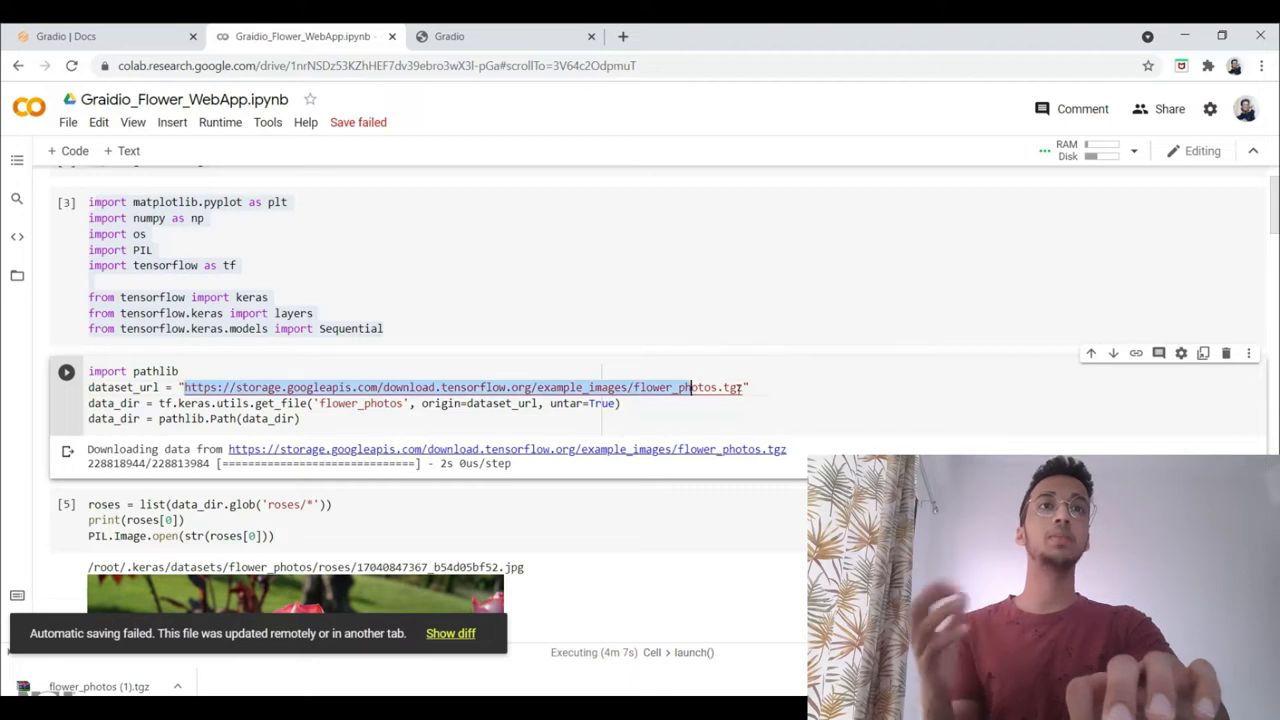
mouse_move(730, 387)
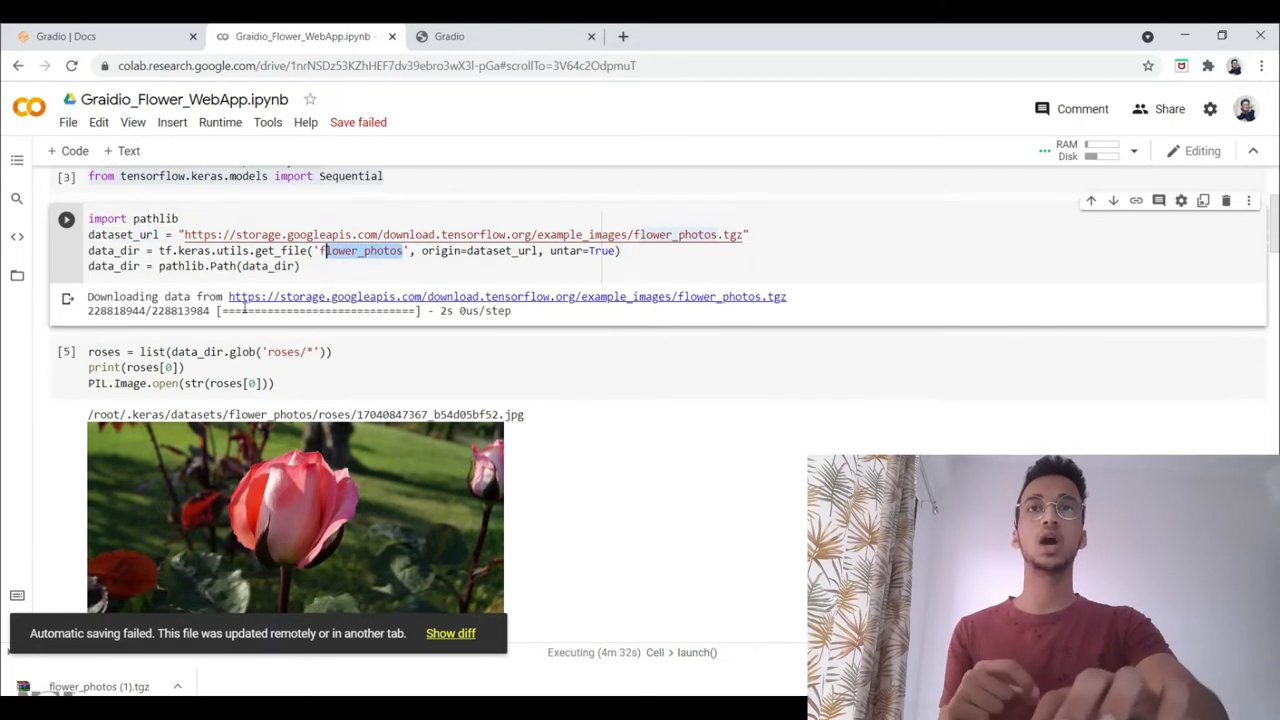
scroll(down, 3)
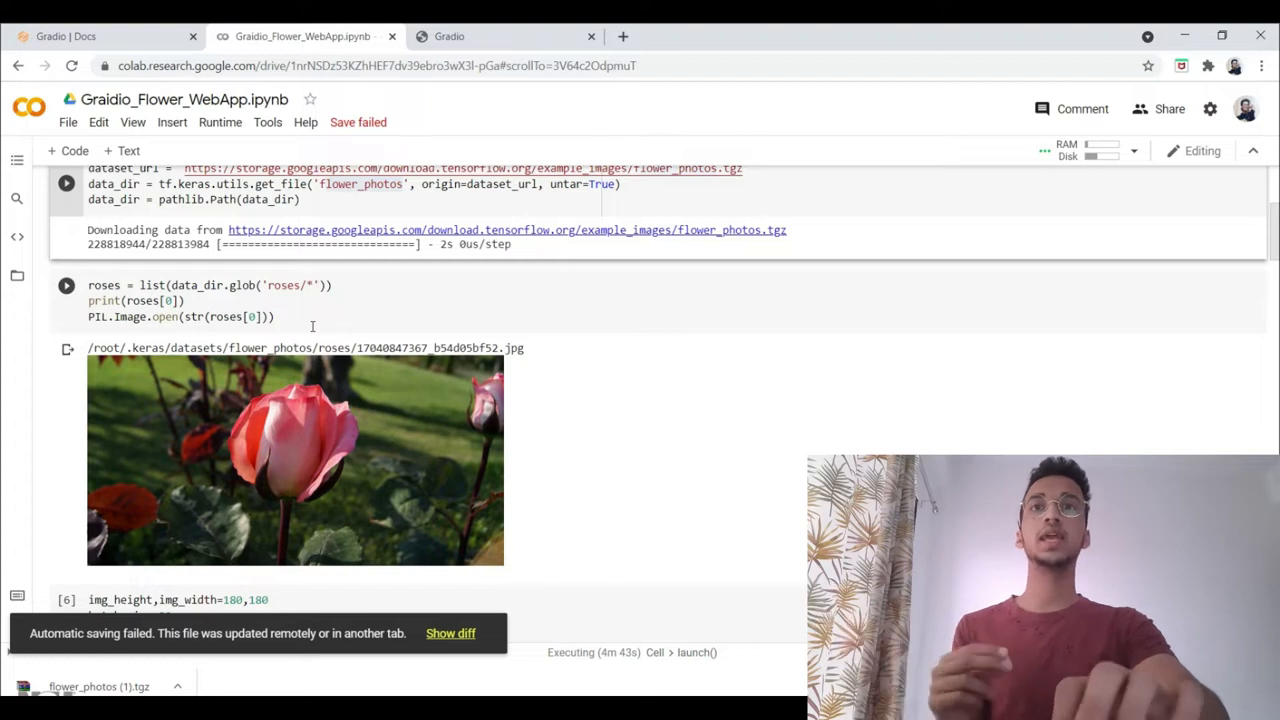
scroll(up, 3)
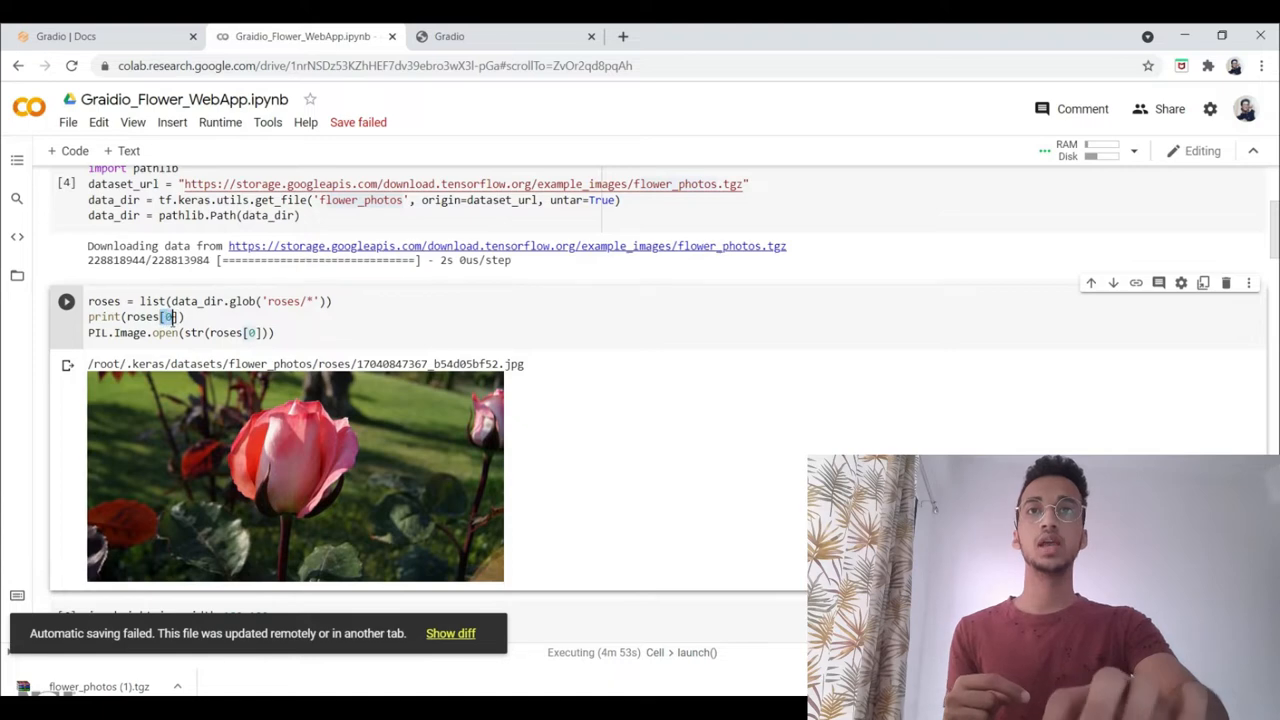
scroll(down, 3)
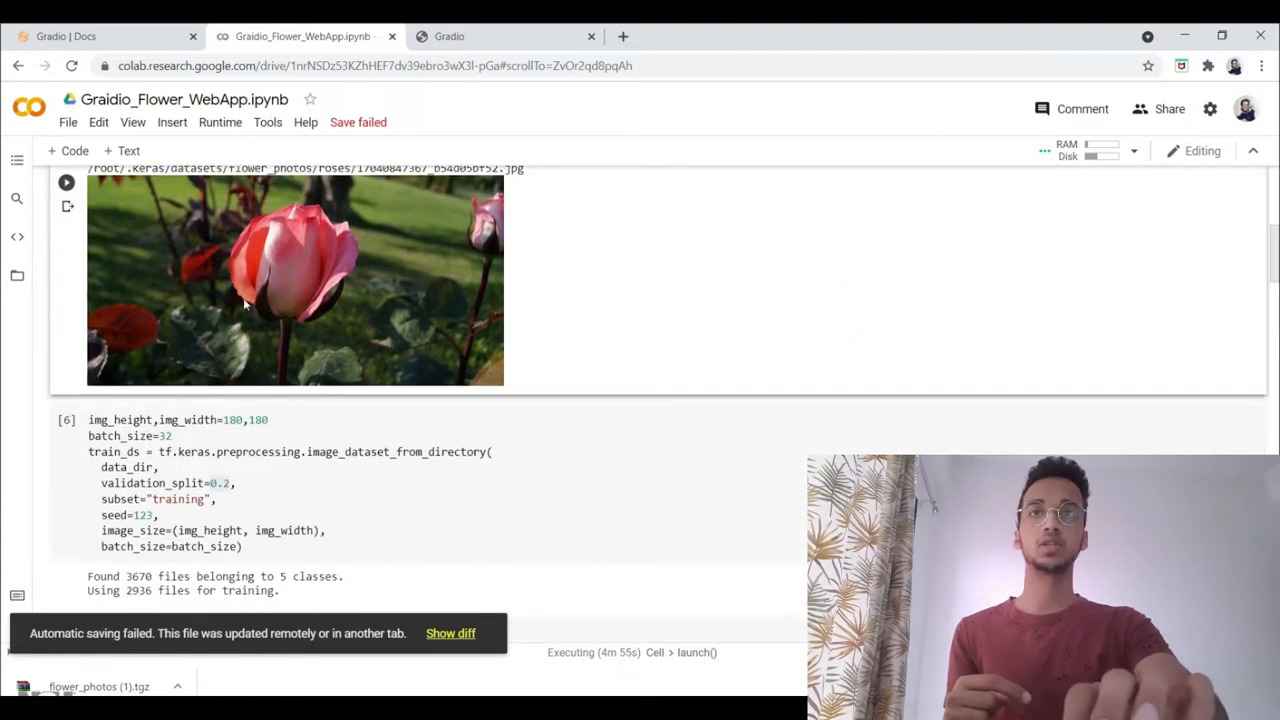
scroll(down, 3)
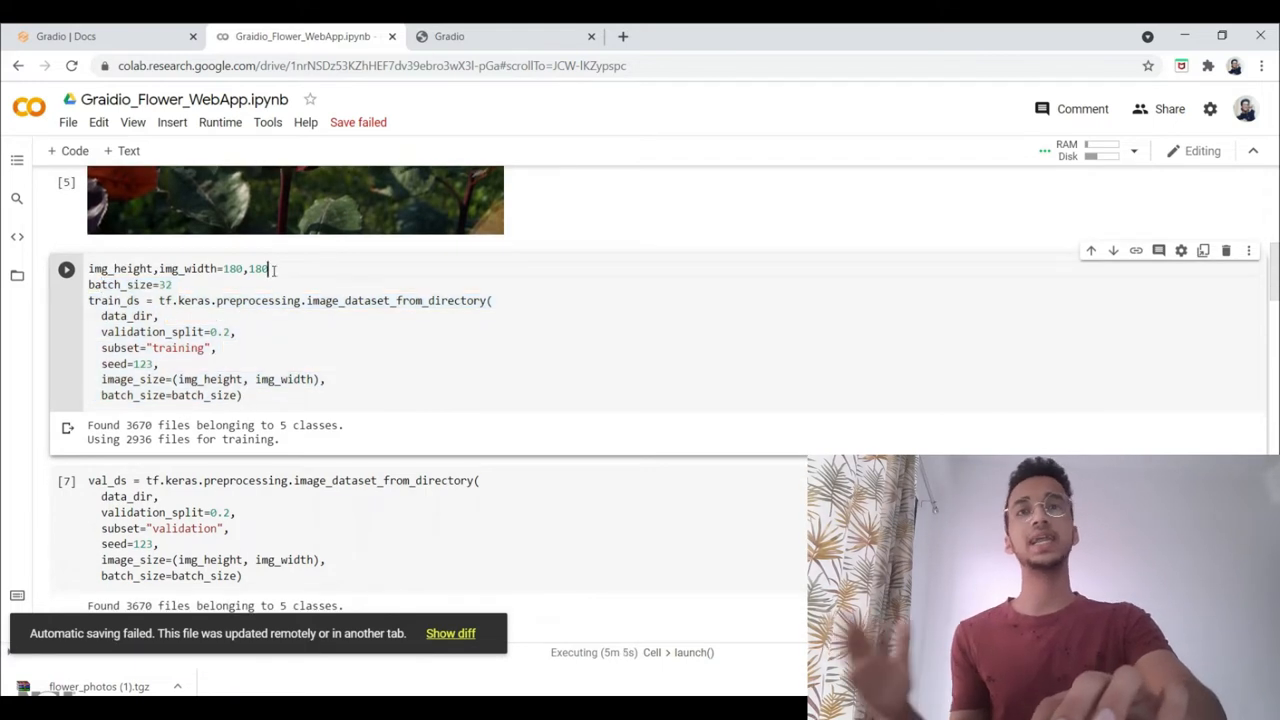
double_click(231, 269)
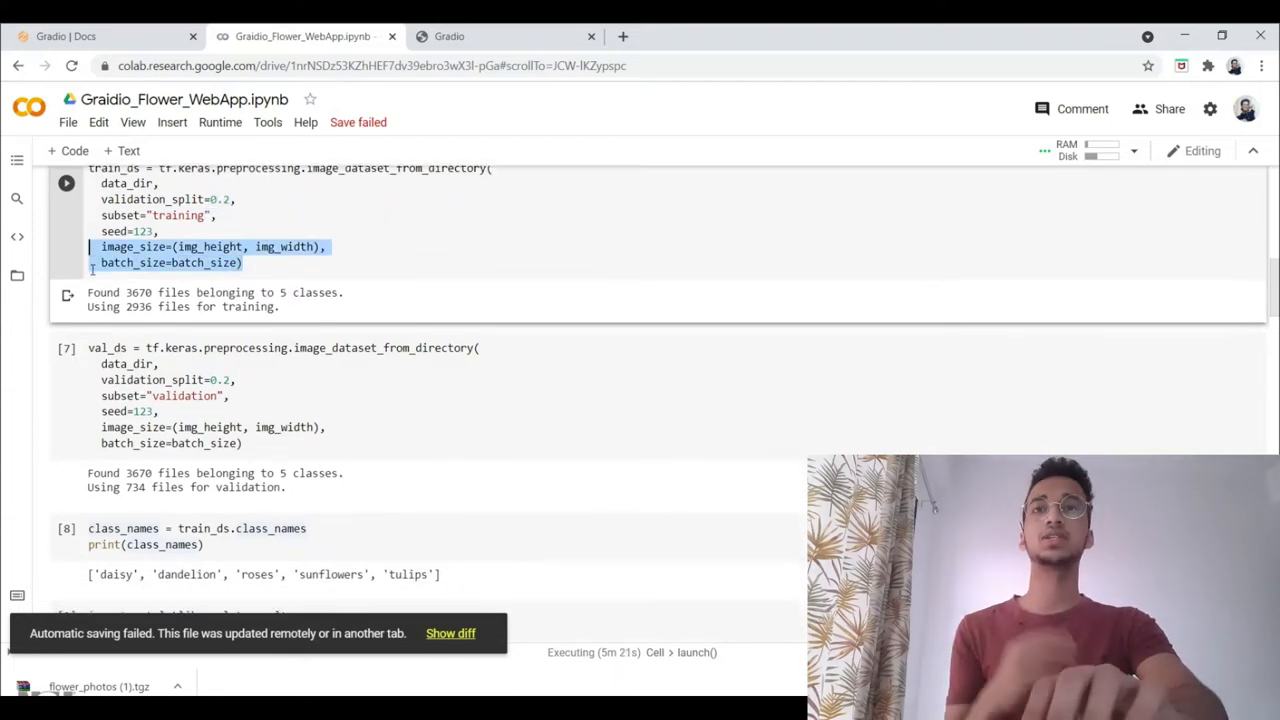
scroll(down, 3)
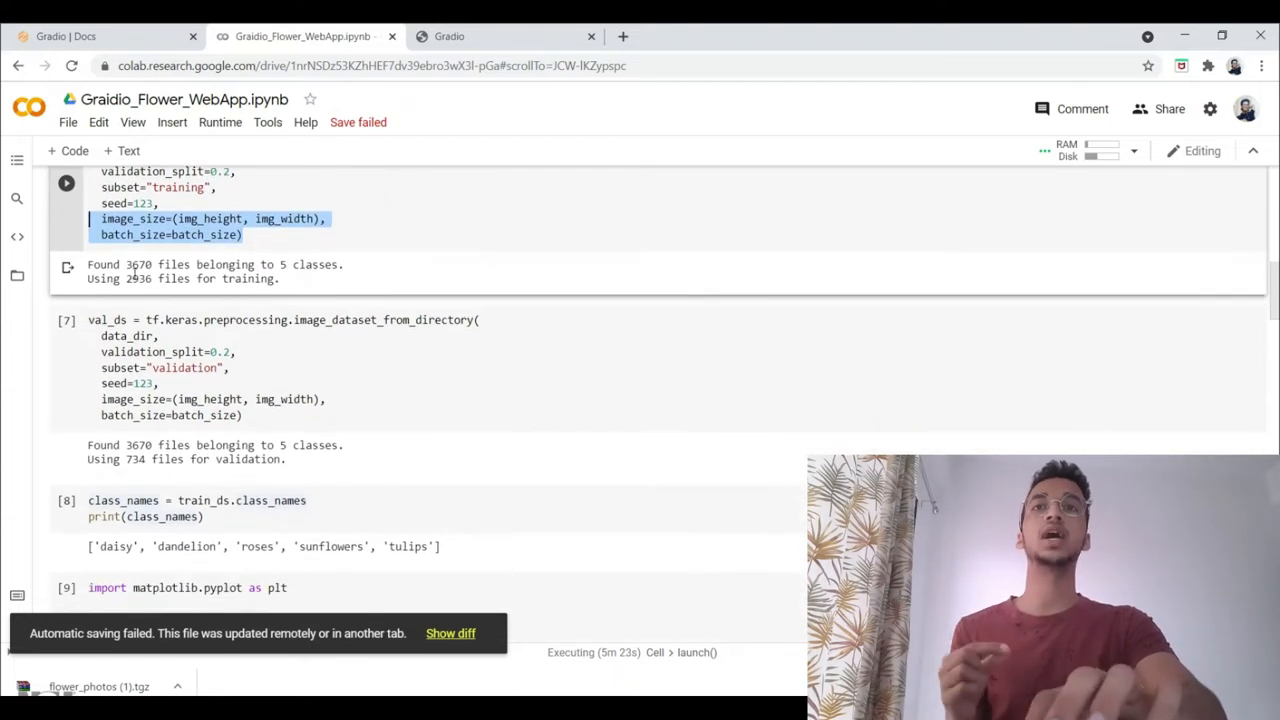
double_click(138, 265)
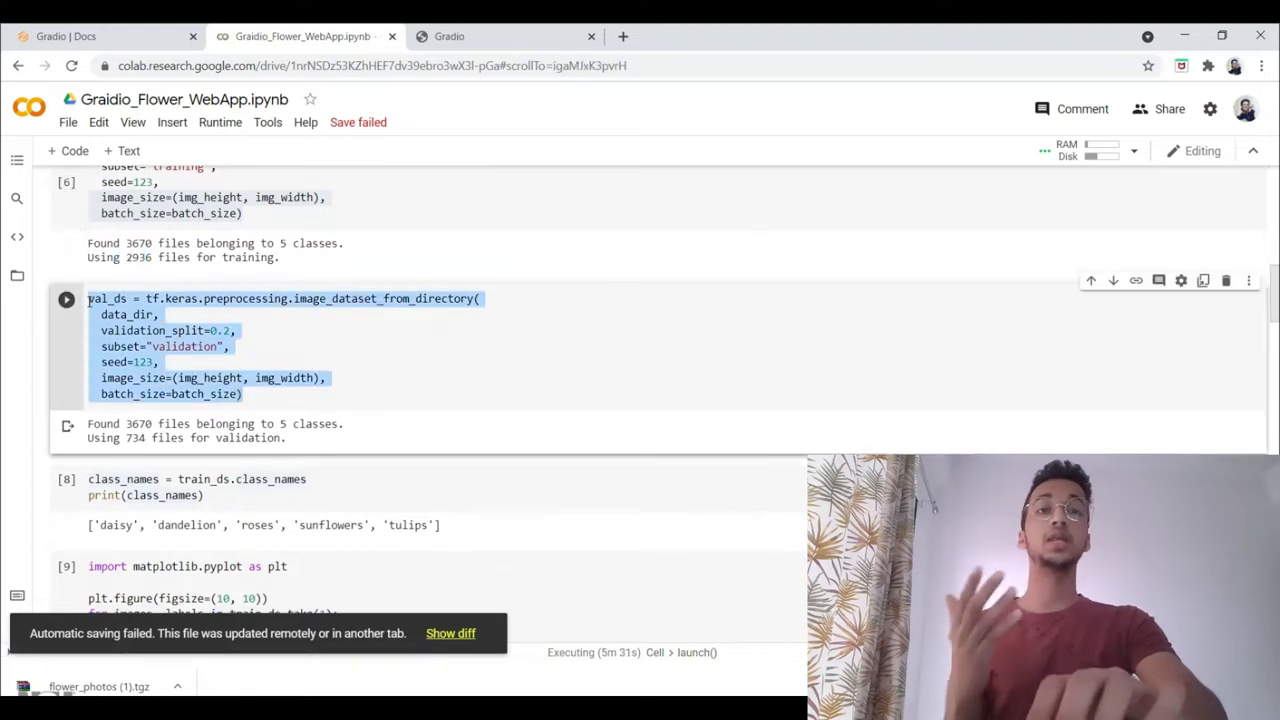
scroll(down, 3)
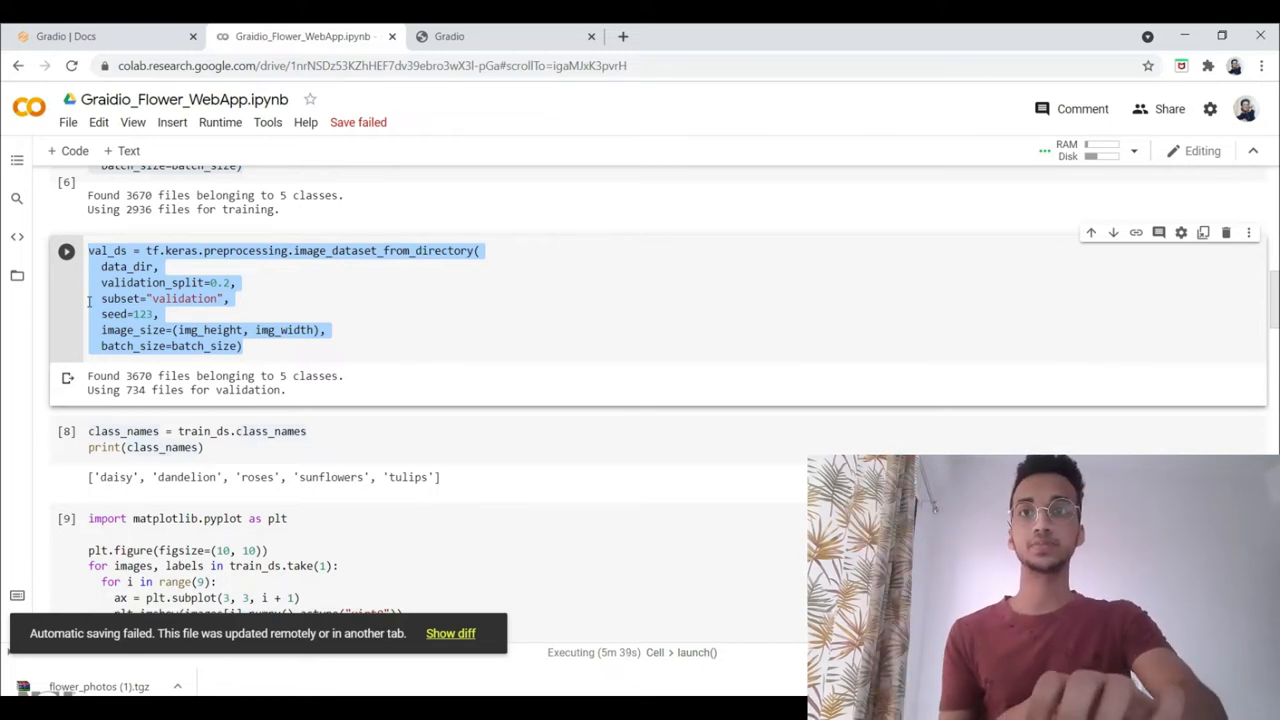
scroll(down, 3)
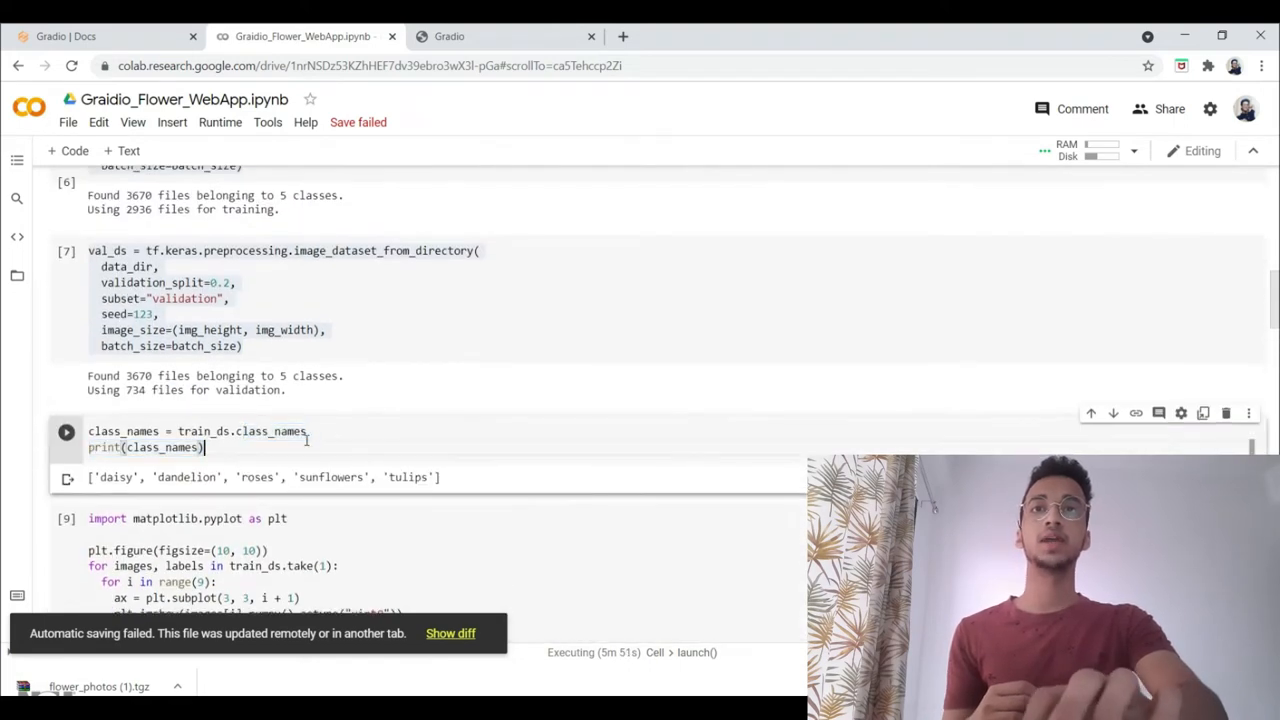
double_click(240, 431)
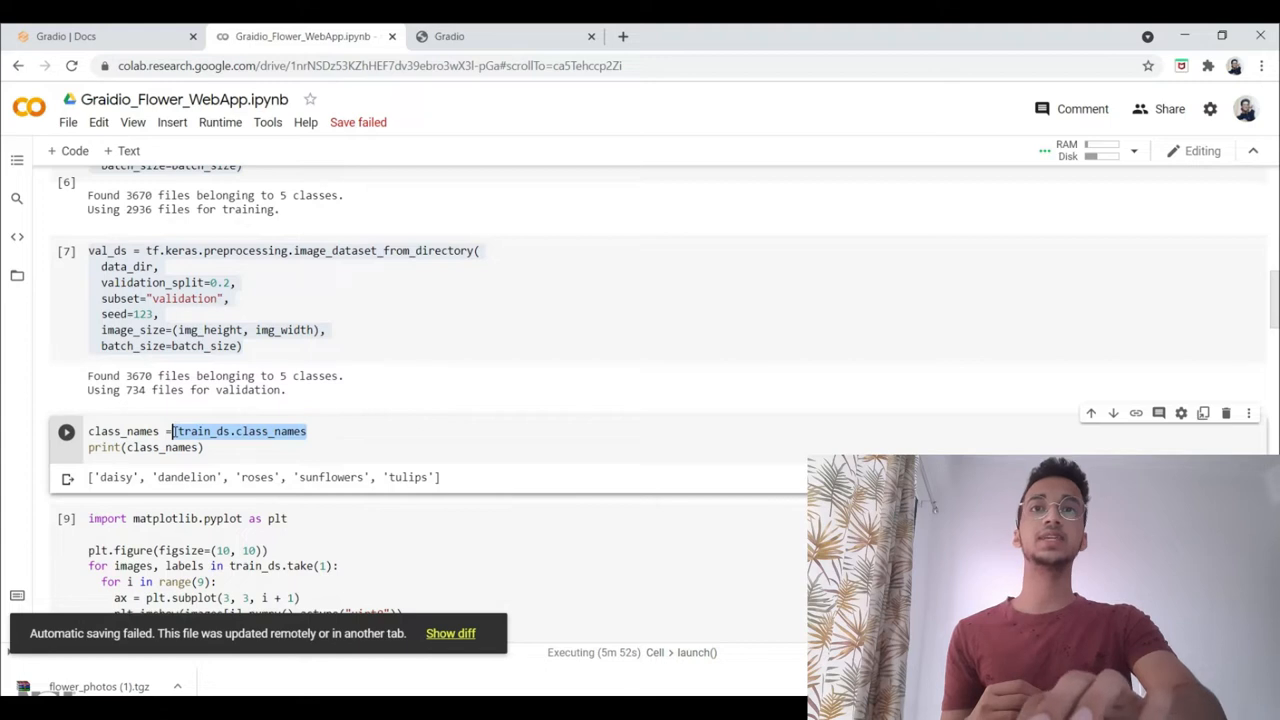
scroll(down, 3)
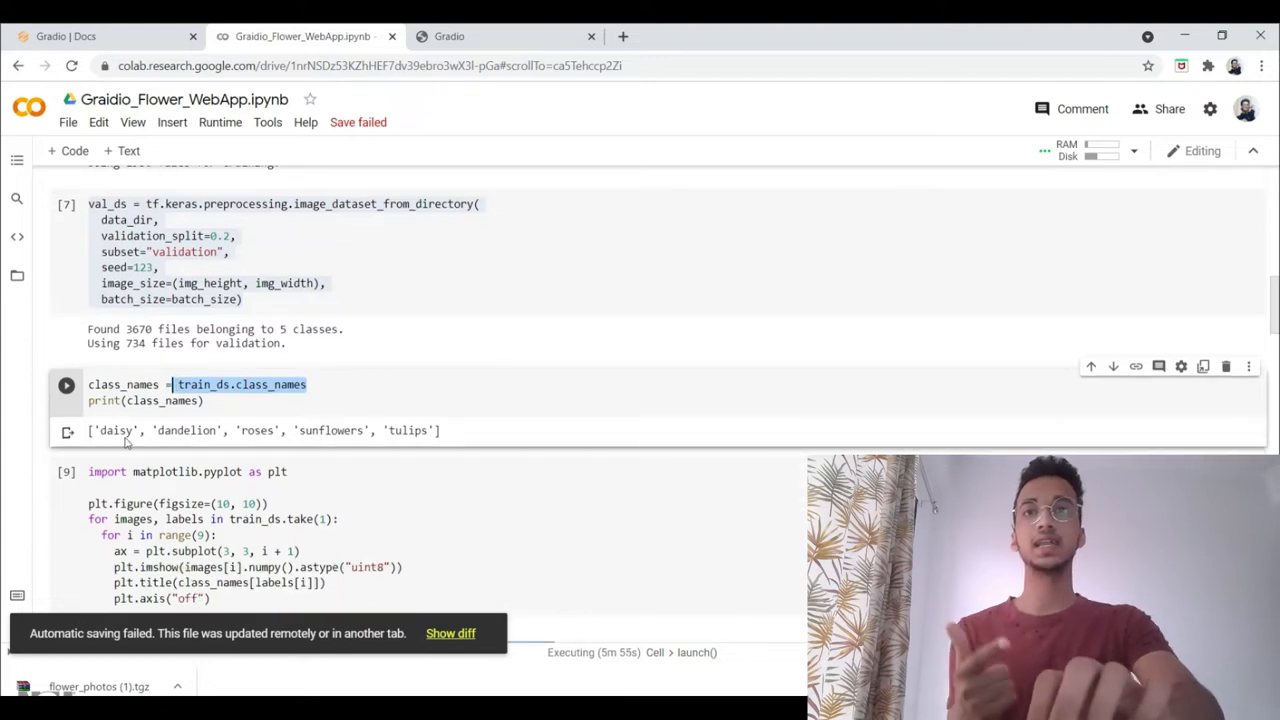
scroll(up, 3)
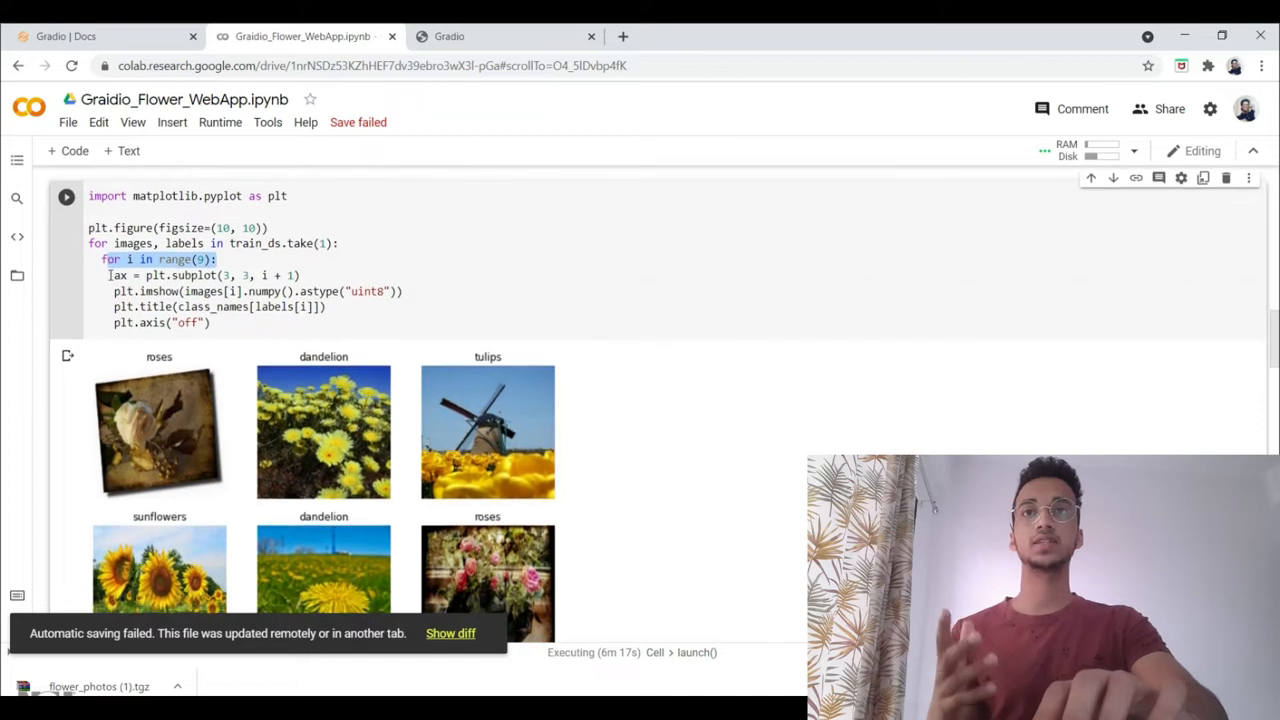
scroll(down, 3)
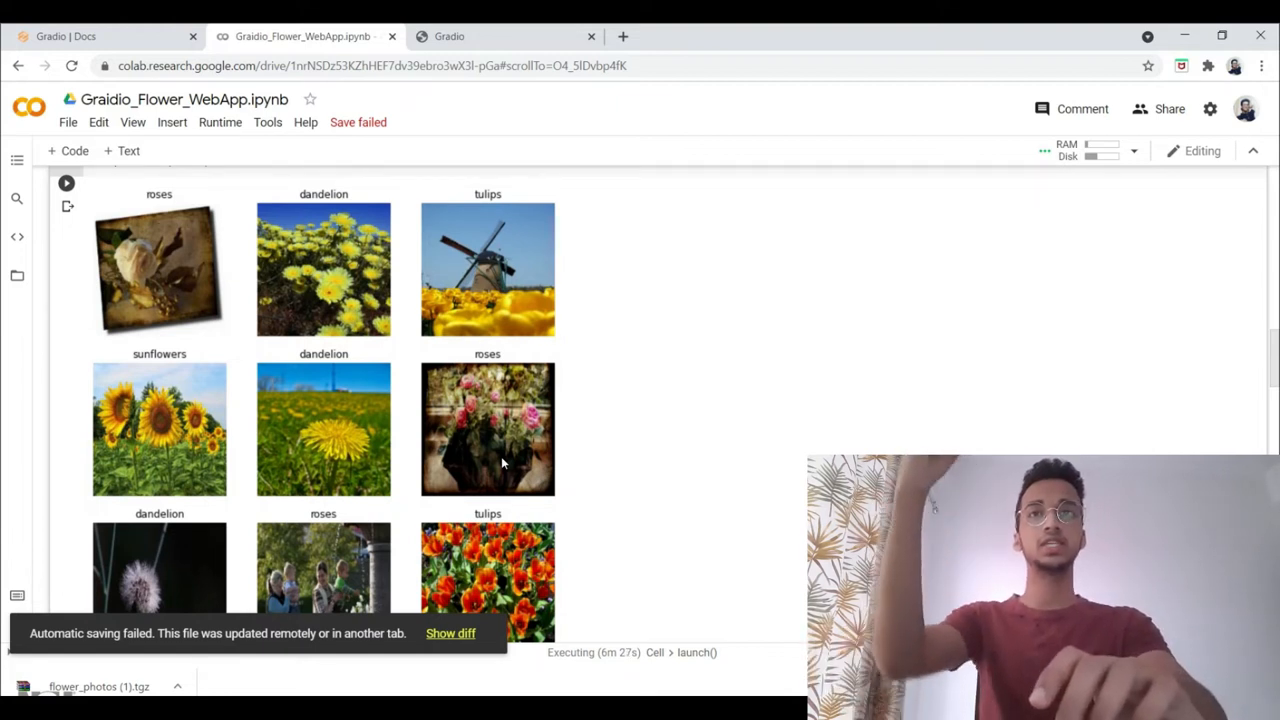
scroll(down, 3)
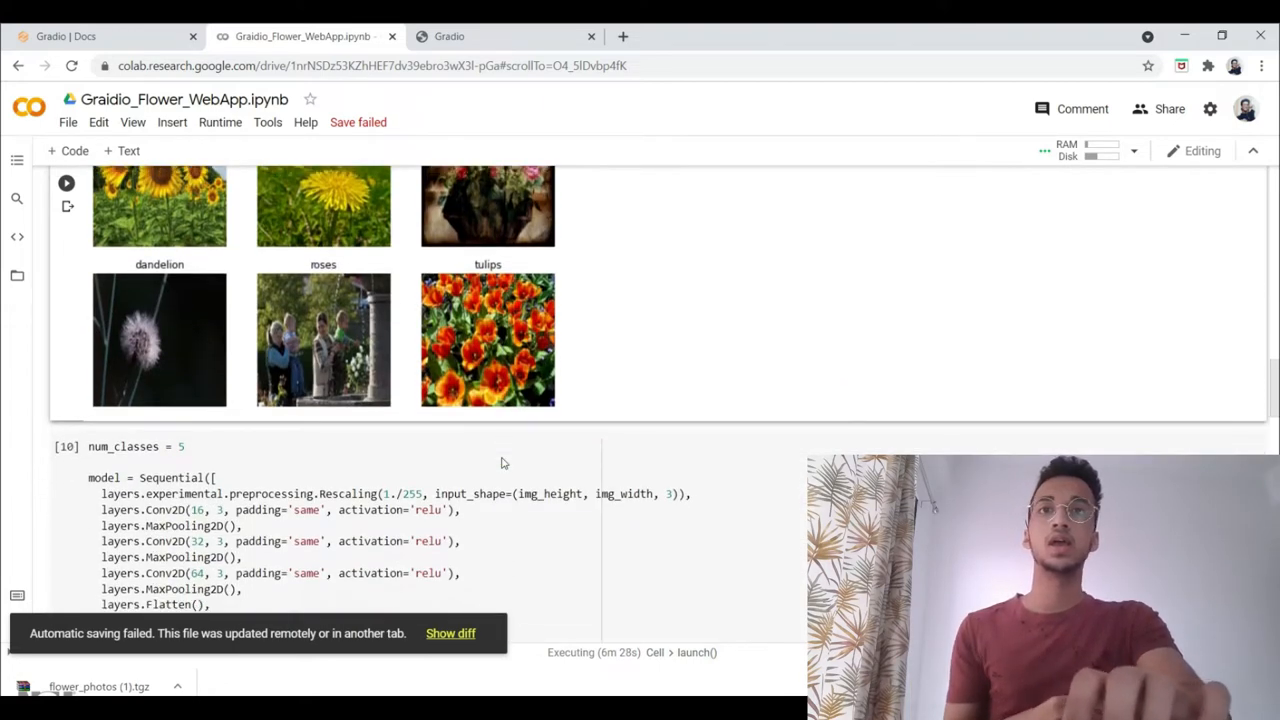
scroll(down, 3)
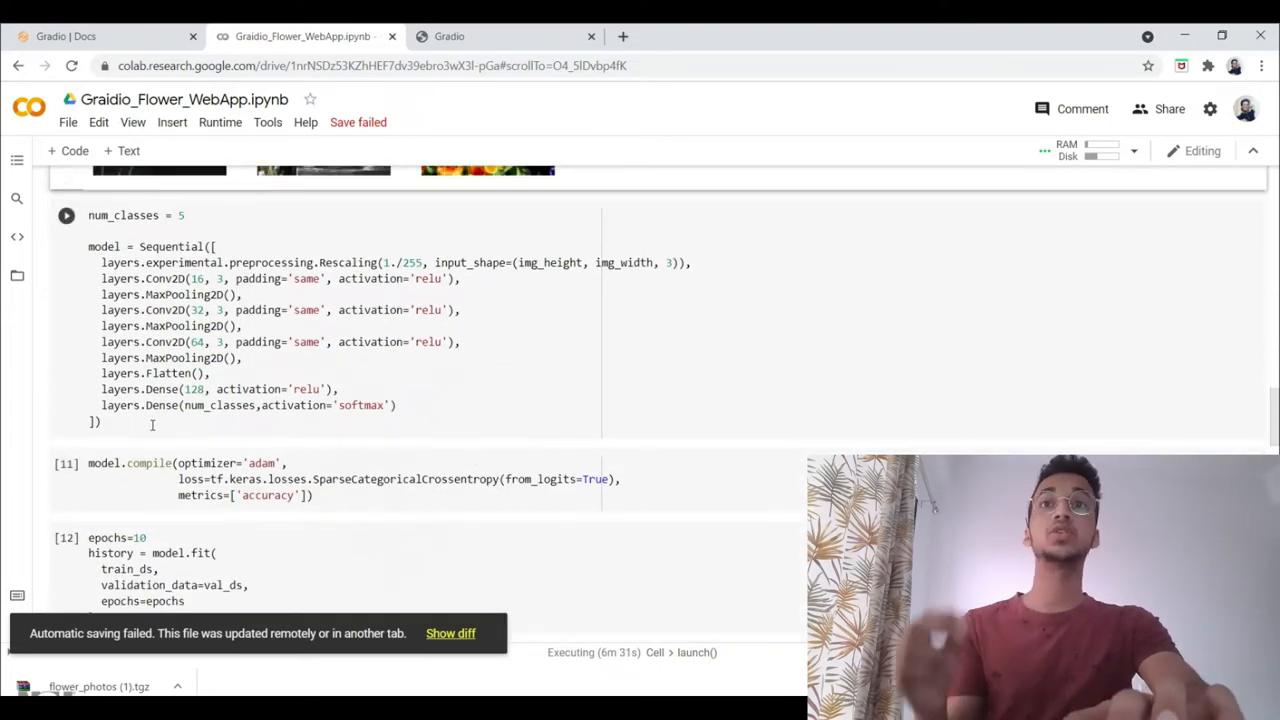
click(200, 215)
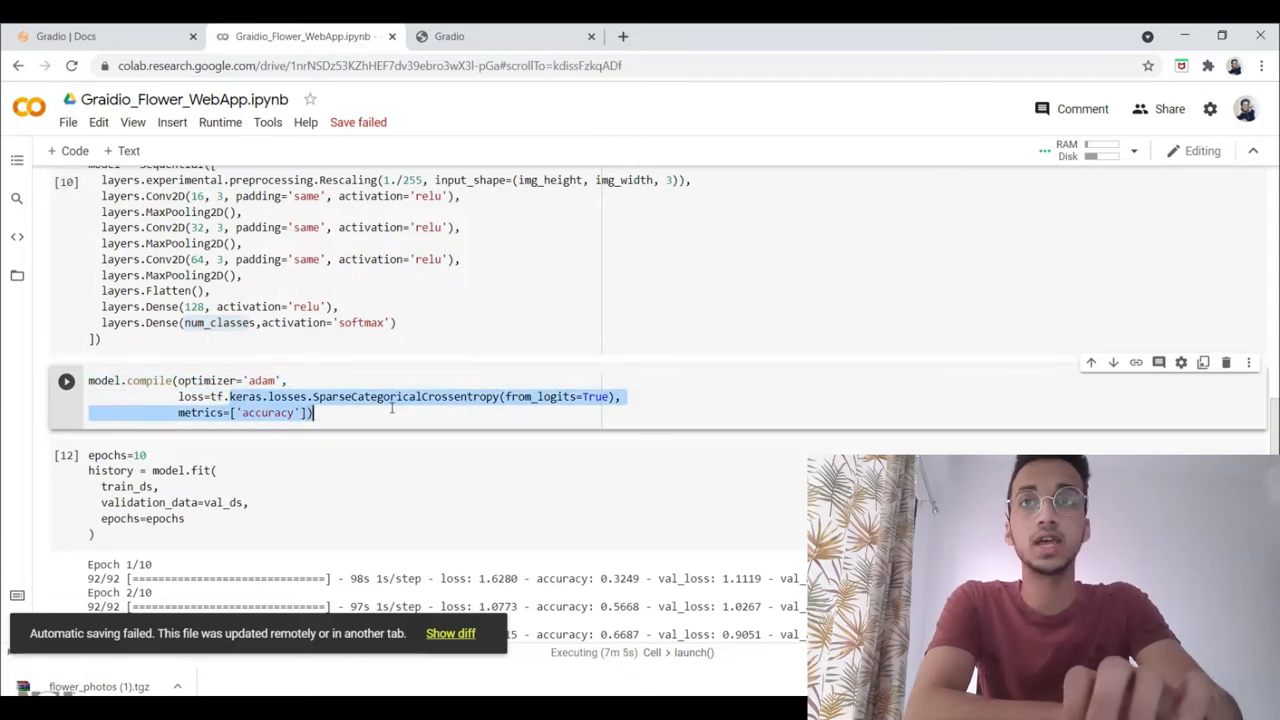
scroll(down, 3)
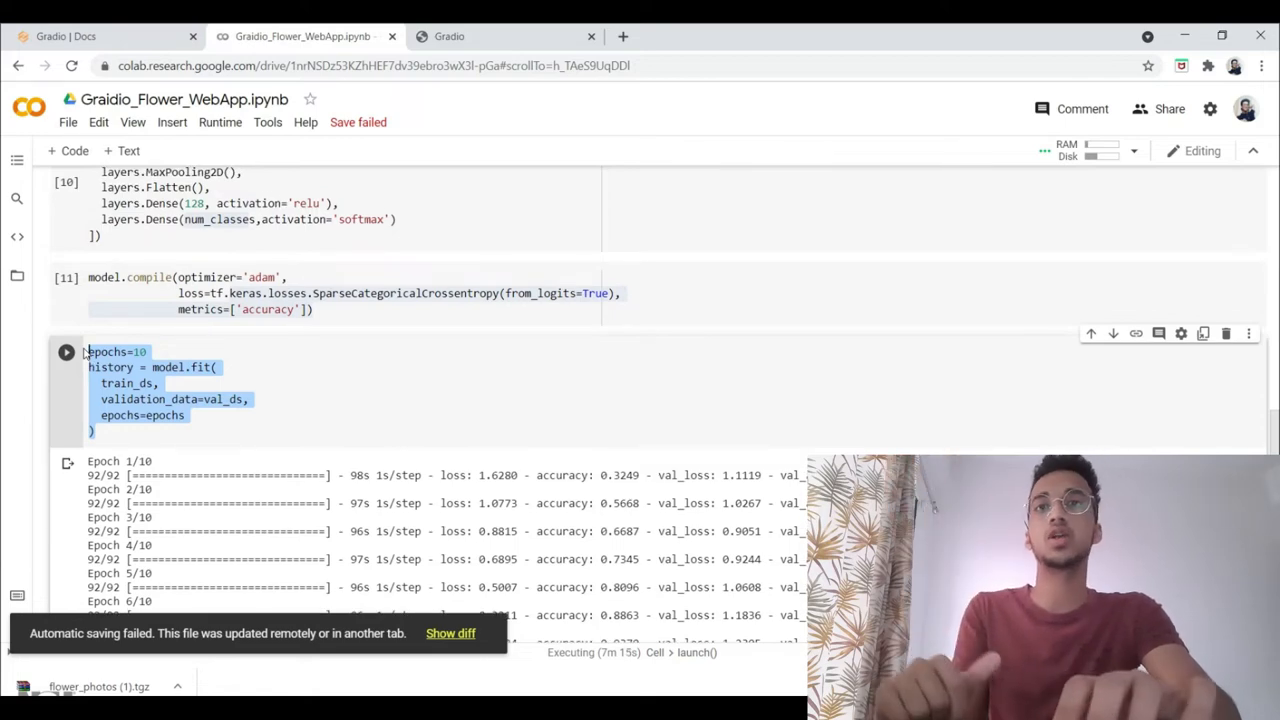
scroll(down, 3)
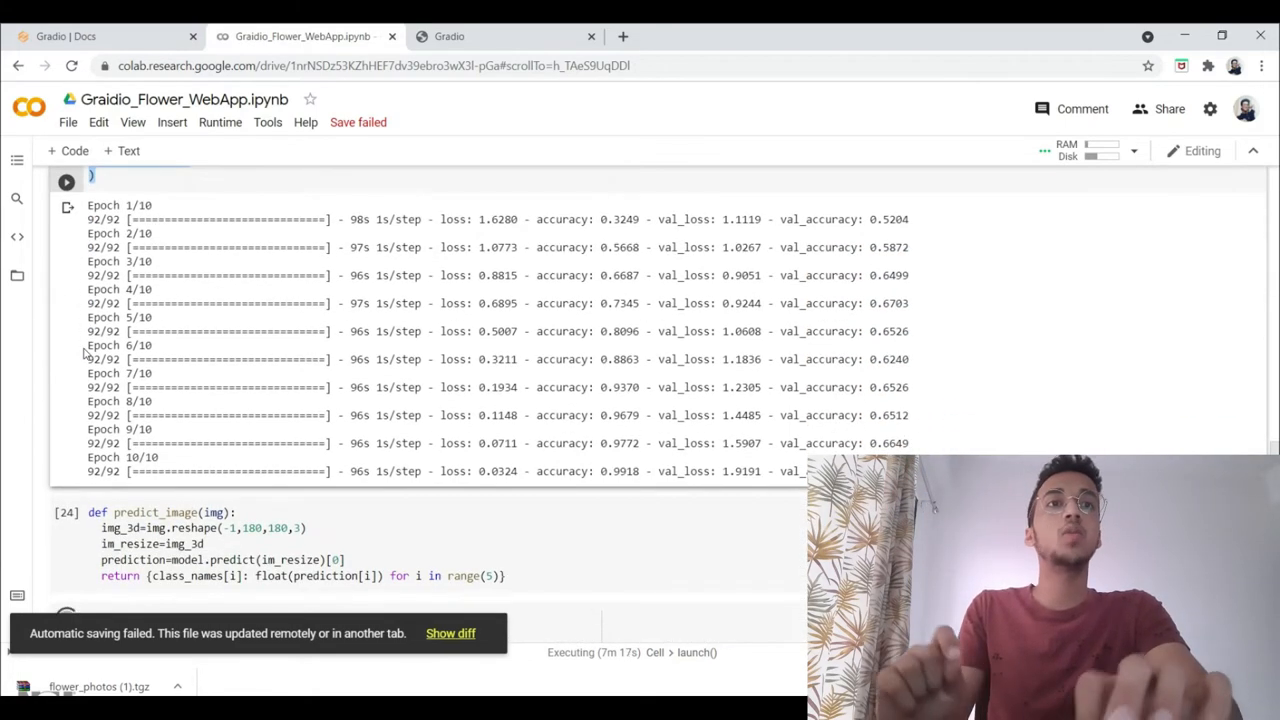
mouse_move(498, 495)
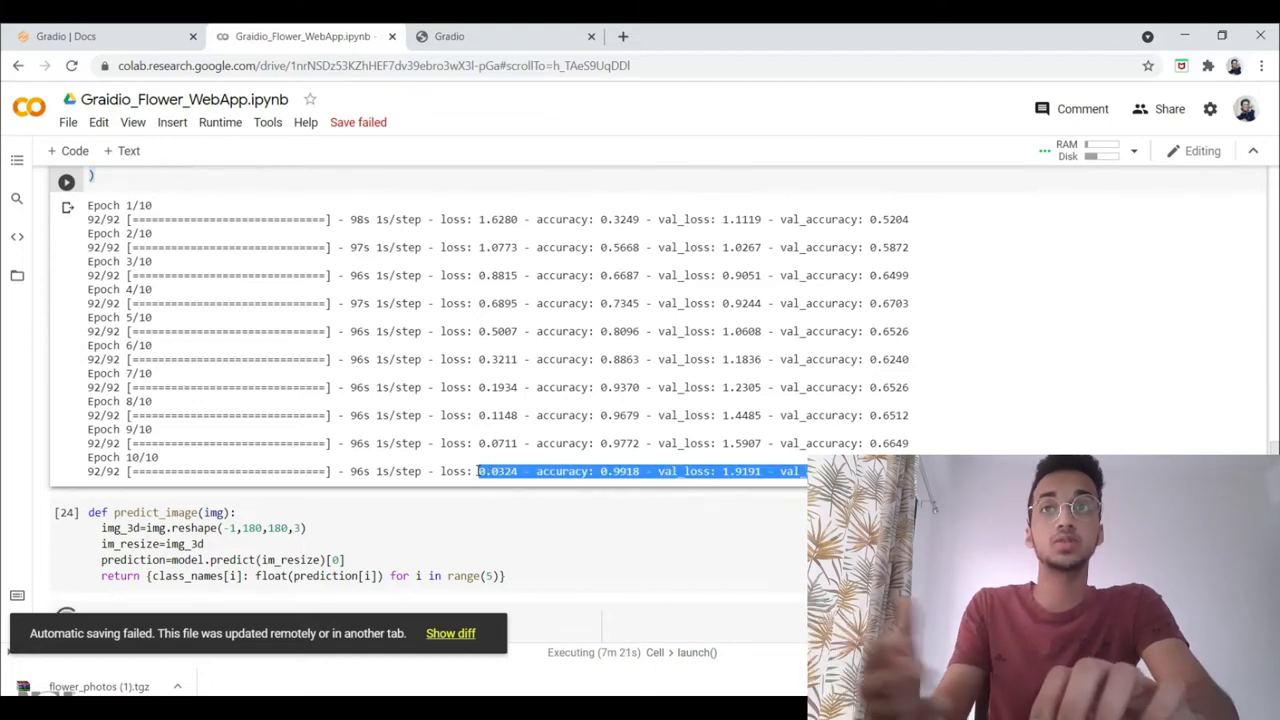
scroll(down, 3)
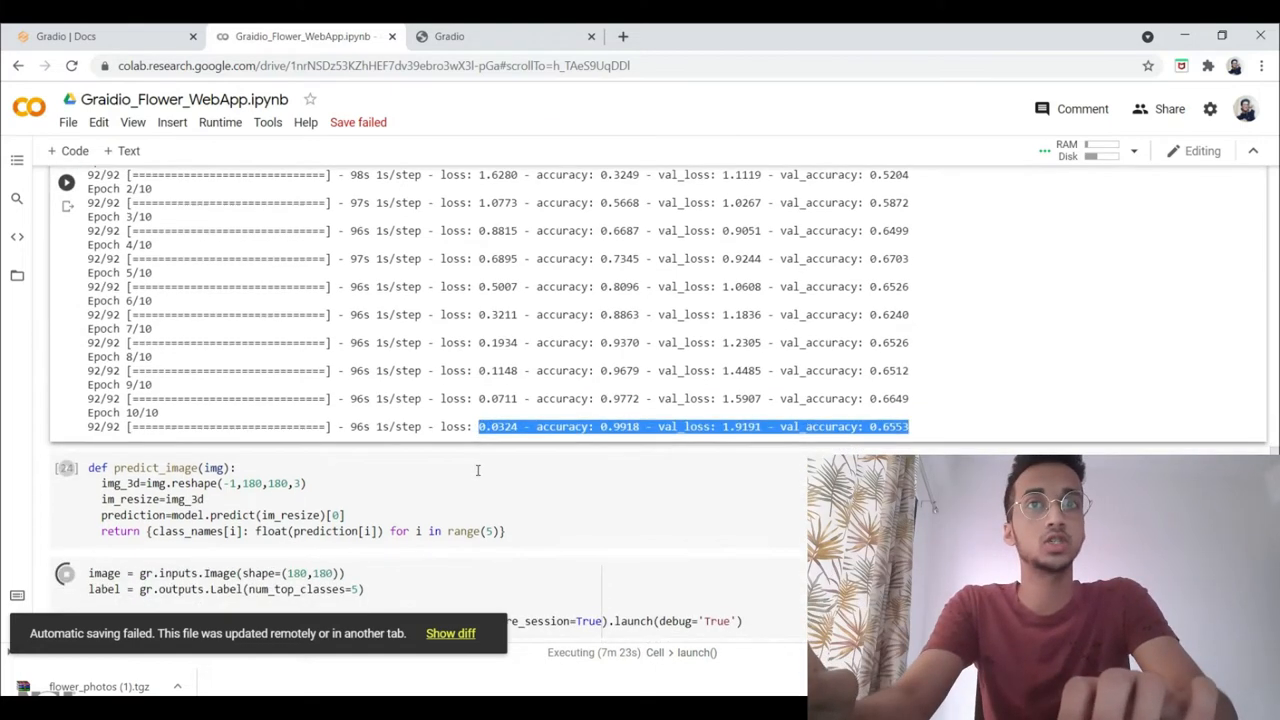
Scroll down the notebook toward the predict_image and interface launch cells.
scroll(down, 3)
text(3d)
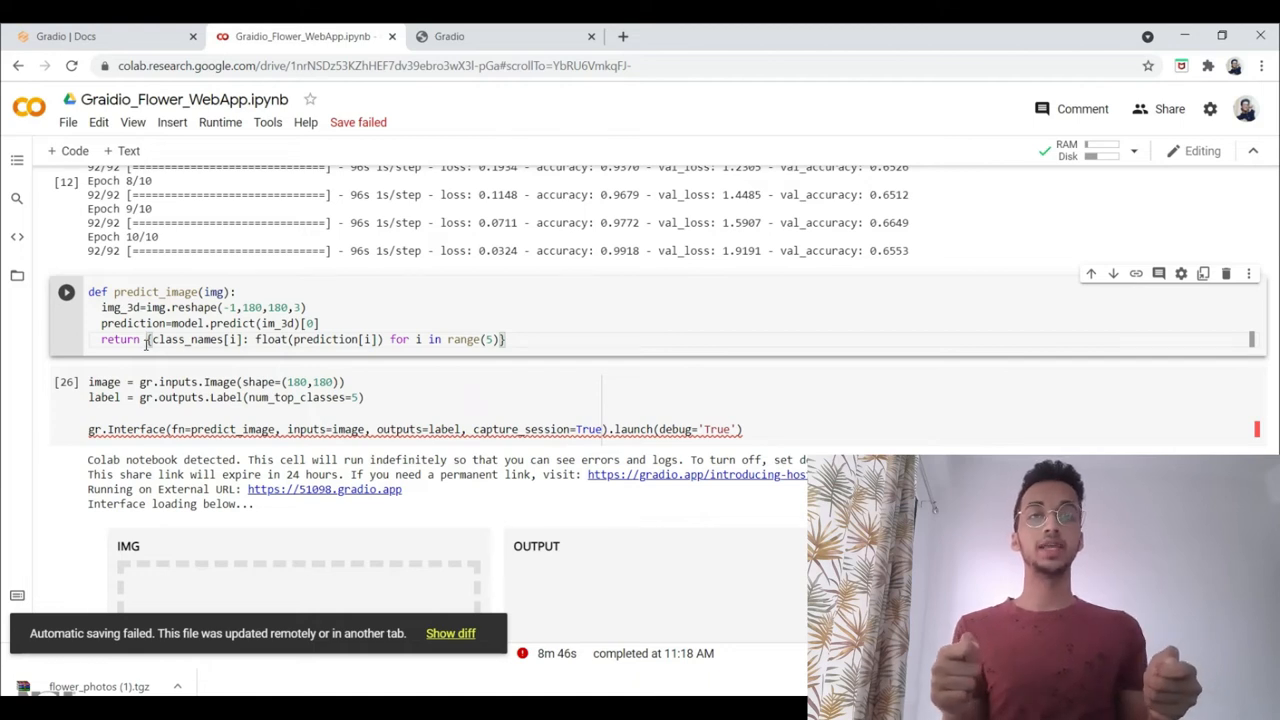
mouse_move(237, 378)
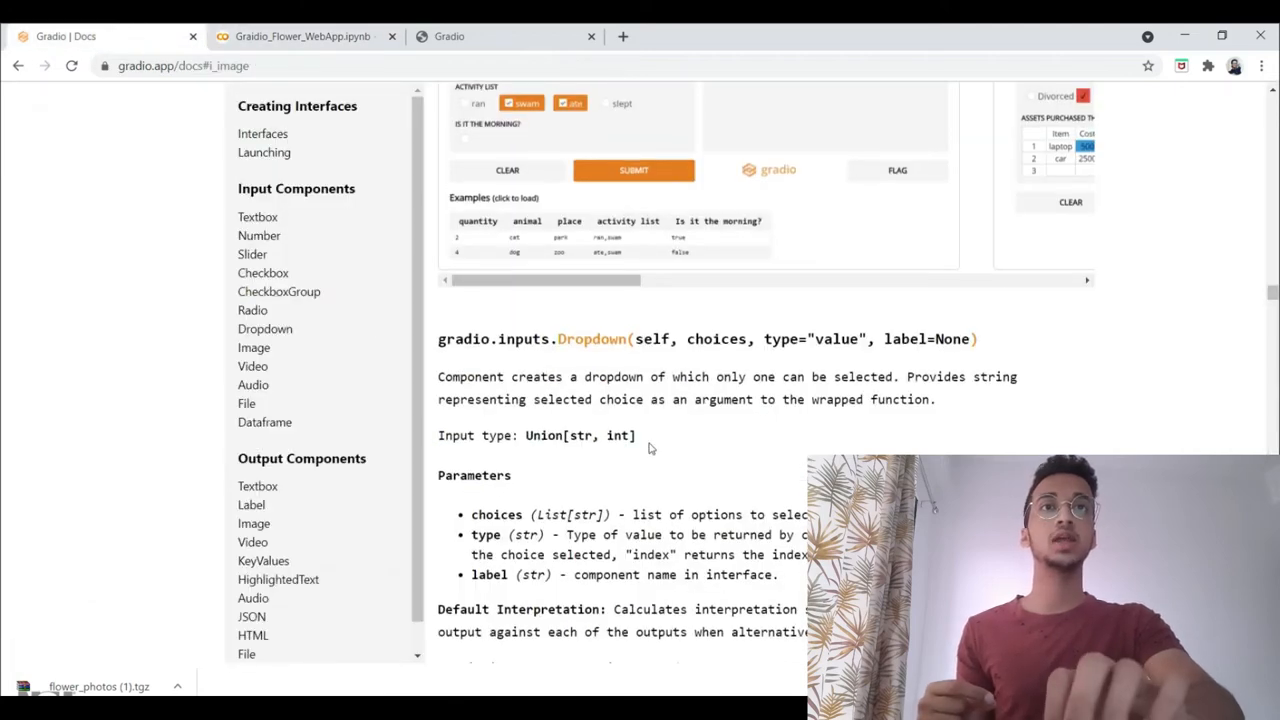
Scroll the docs down to gradio.inputs.Image and its parameters and string shortcuts.
scroll(down, 3)
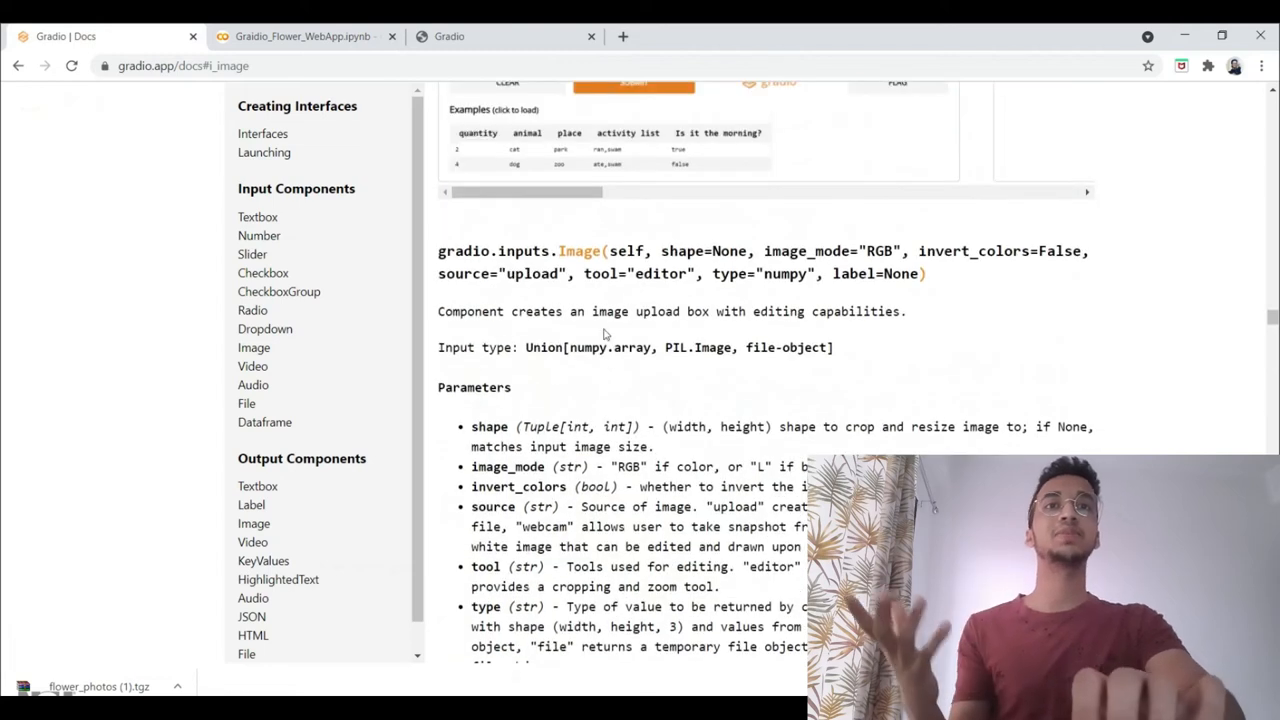
scroll(down, 3)
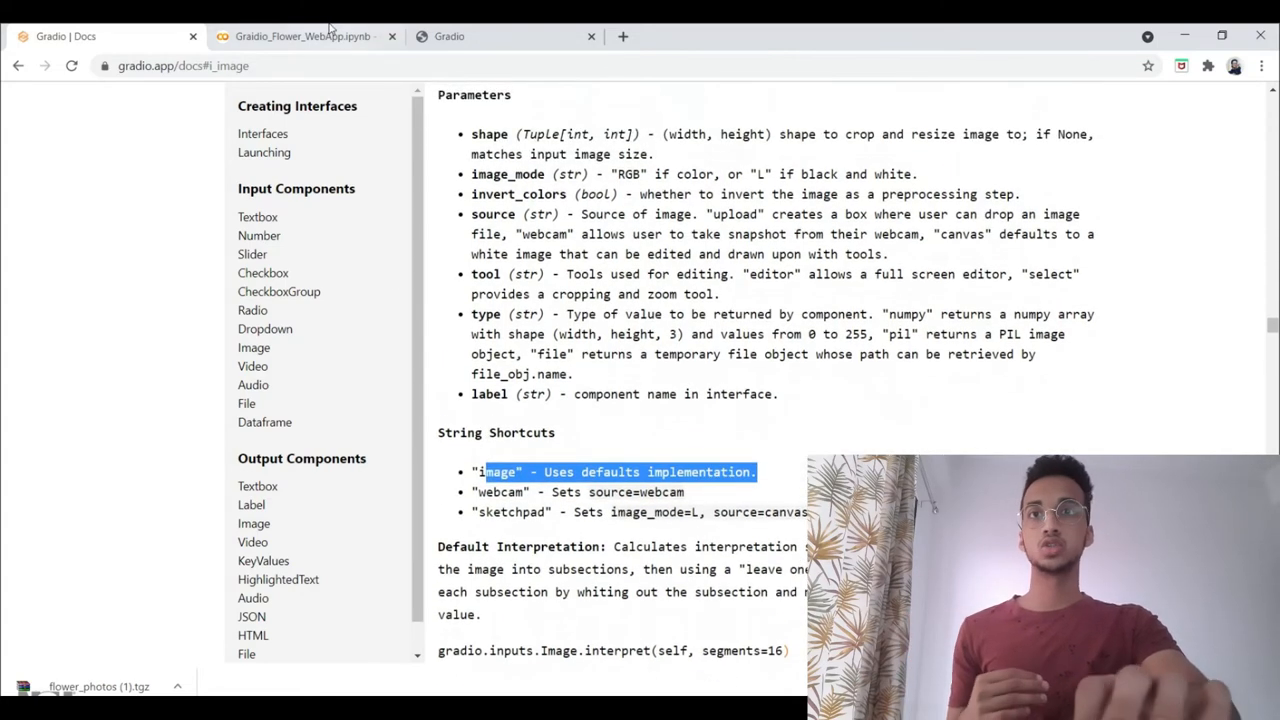
Return to the notebook and highlight the Label output definition in the interface cell.
click(300, 36)
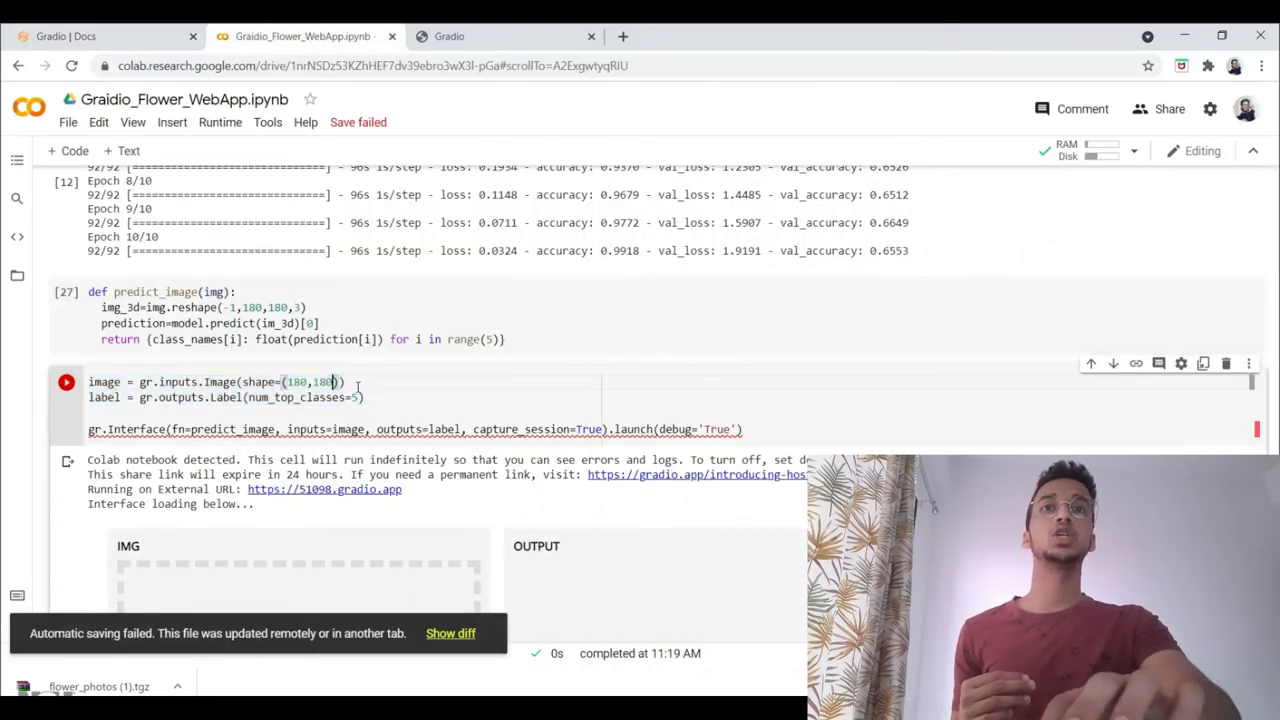
double_click(290, 382)
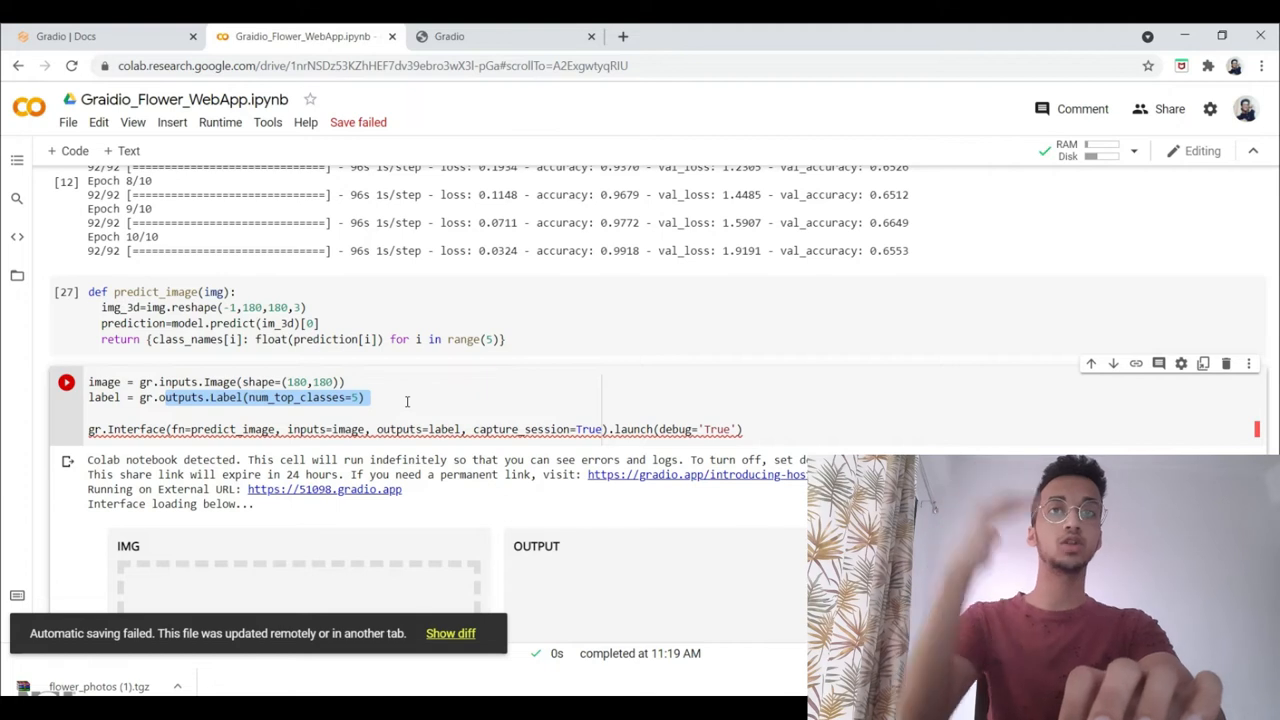
mouse_move(314, 440)
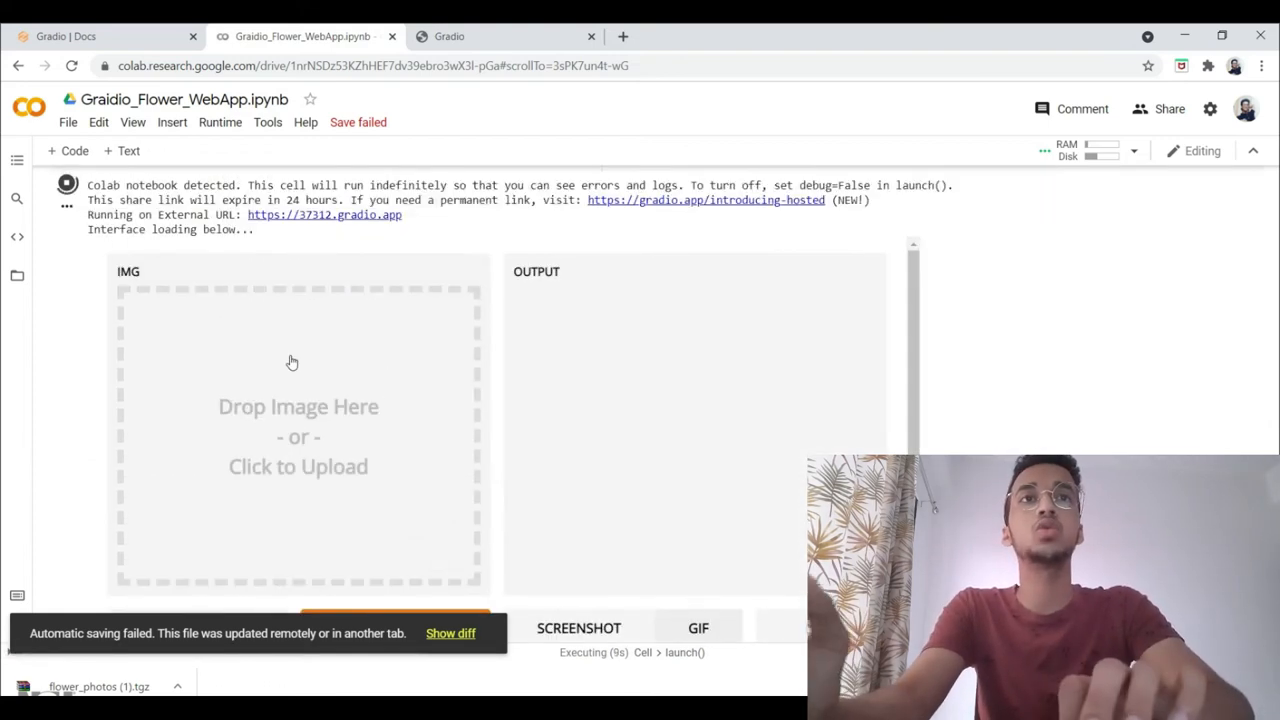
mouse_move(634, 276)
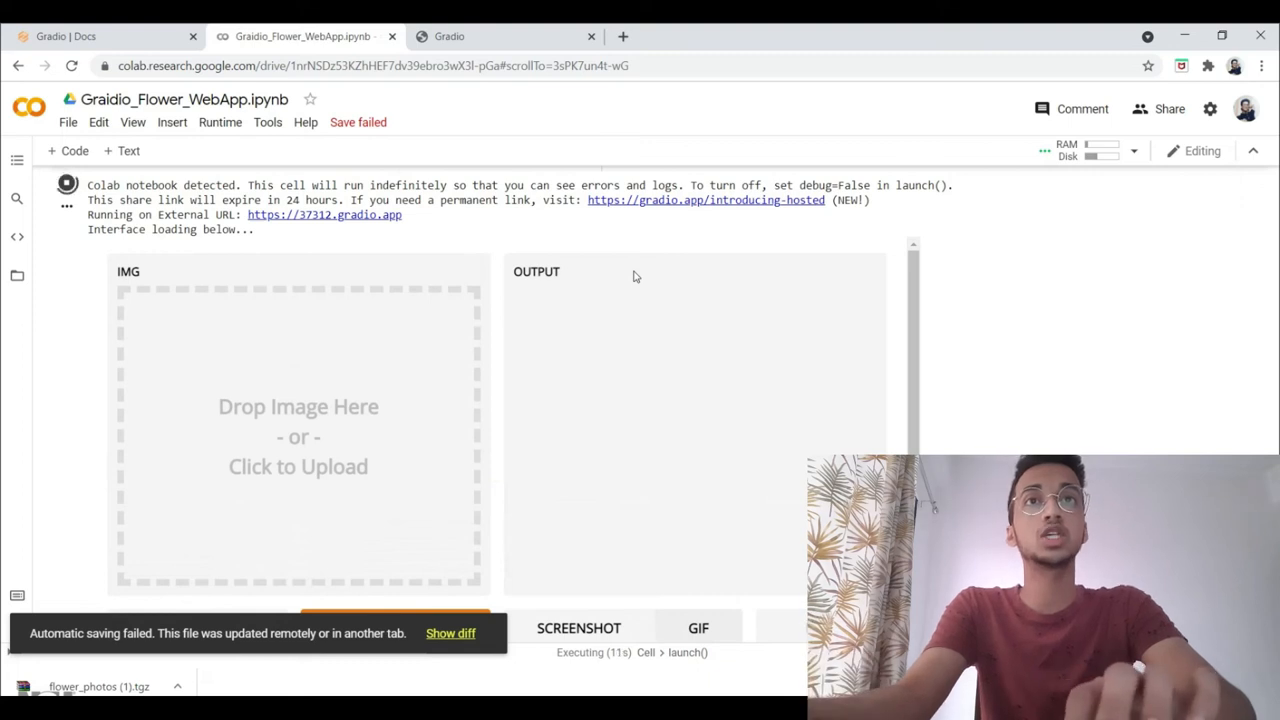
mouse_move(543, 232)
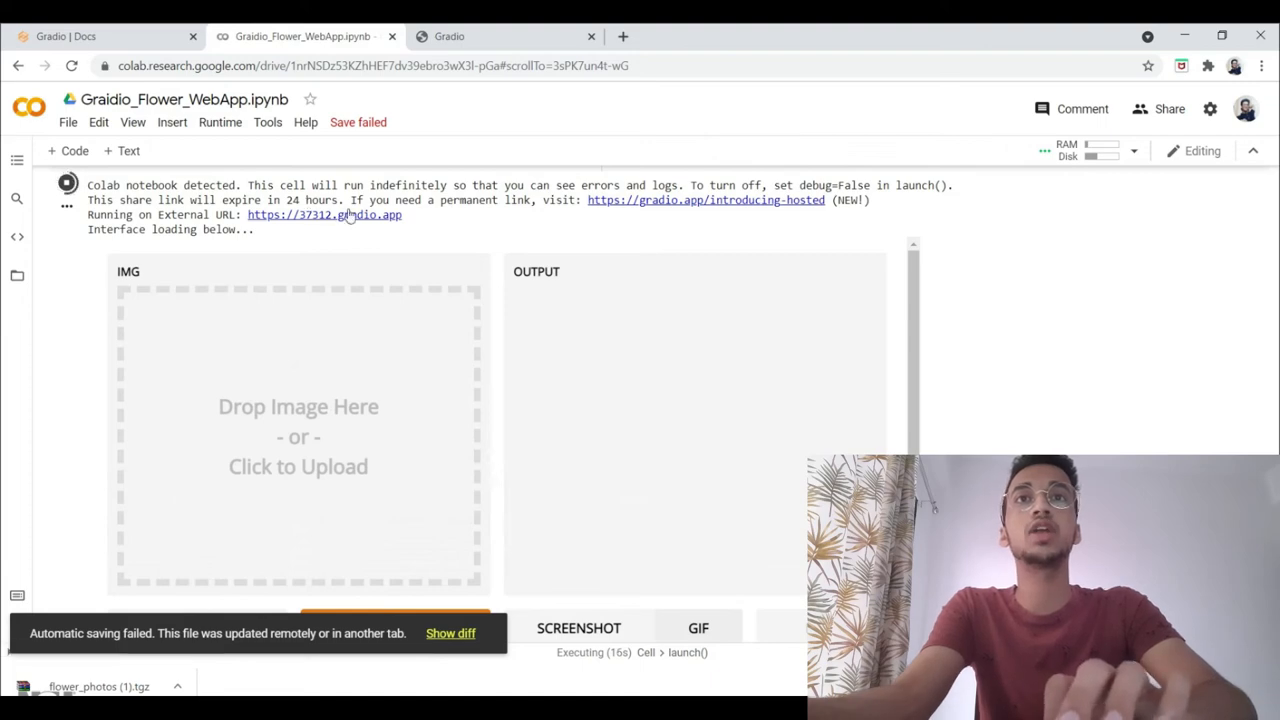
Open the gradio.app link and upload the beetle-on-daisy photo from the daisy folder.
click(324, 214)
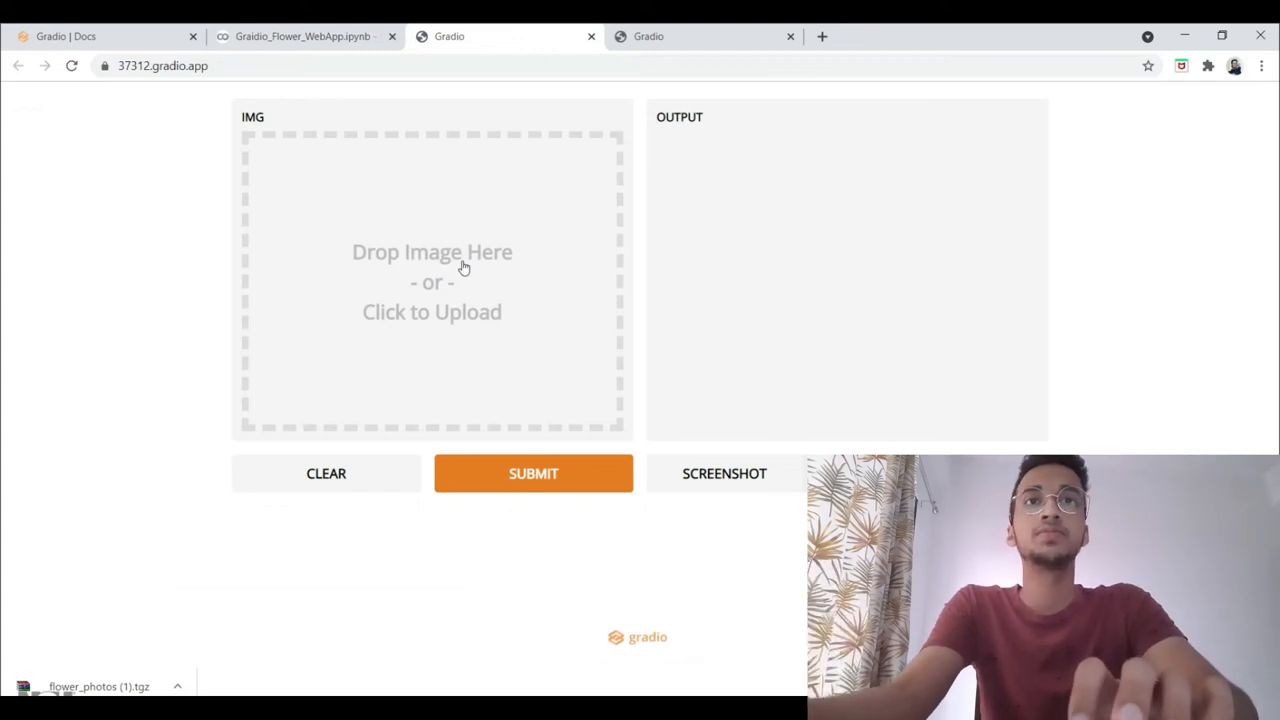
click(431, 280)
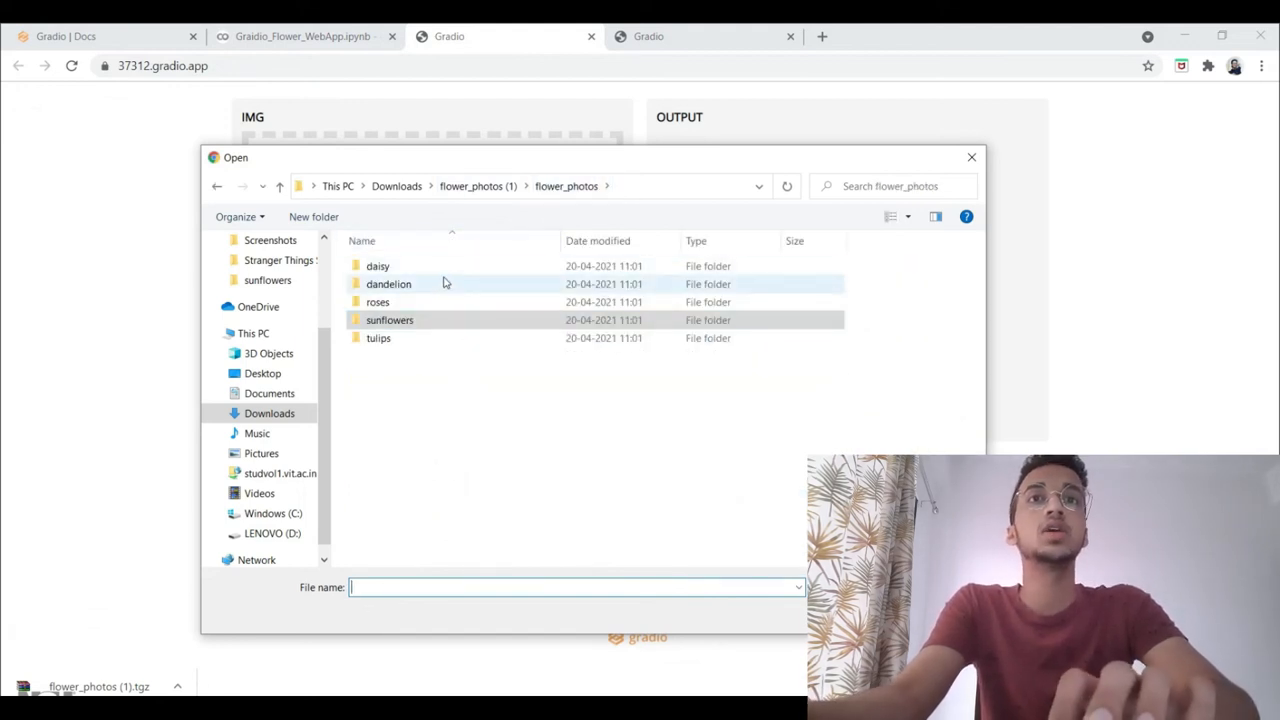
double_click(377, 266)
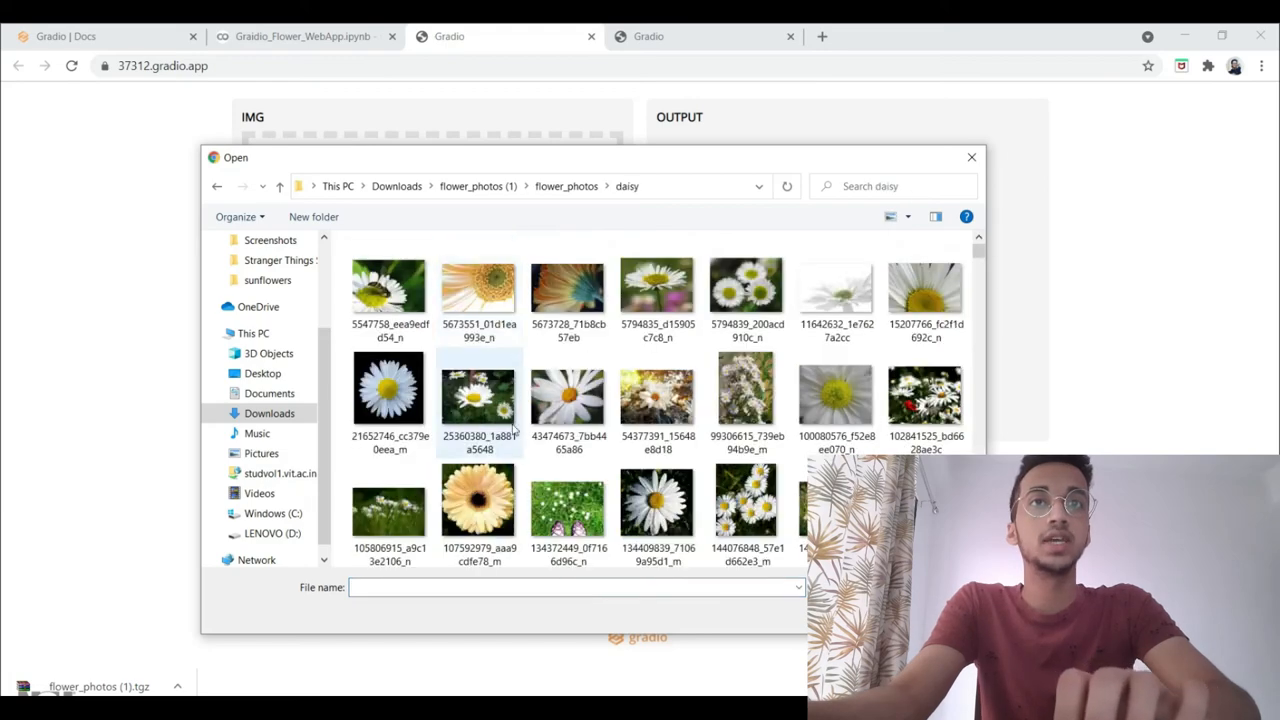
scroll(down, 3)
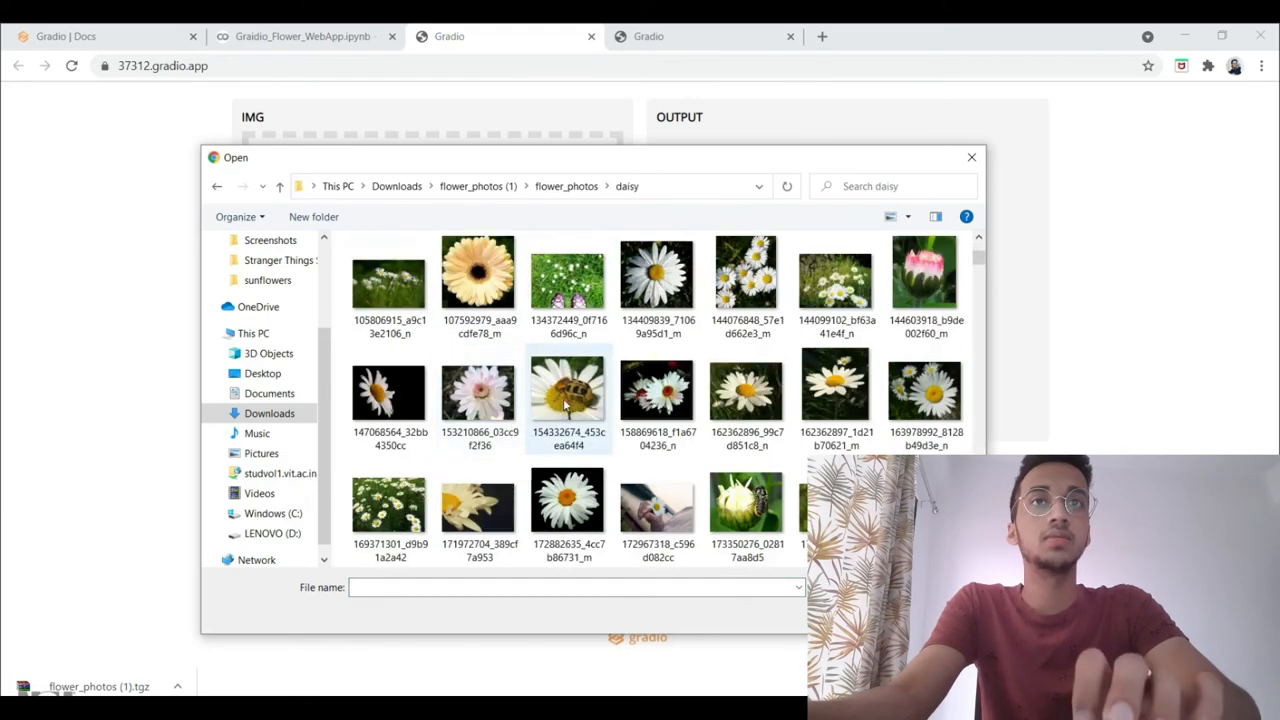
double_click(568, 390)
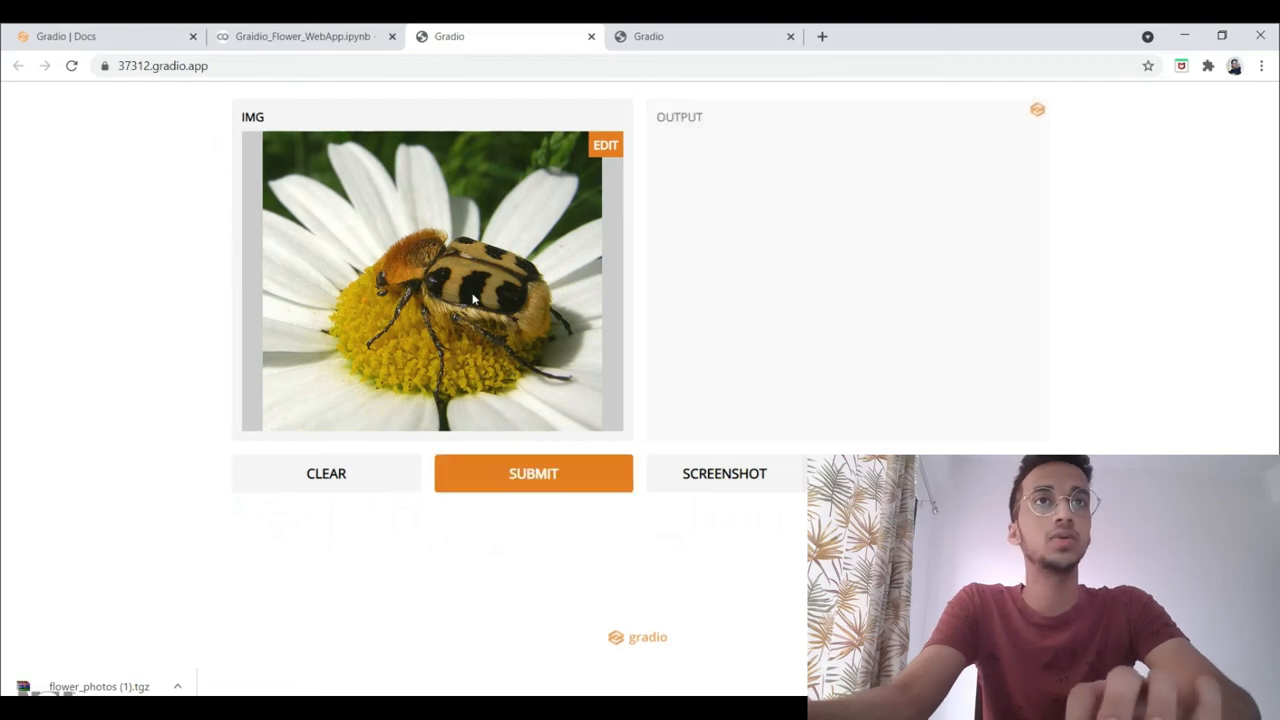
Go back to the Colab notebook and find the NameError traceback for undefined im_3d.
click(301, 36)
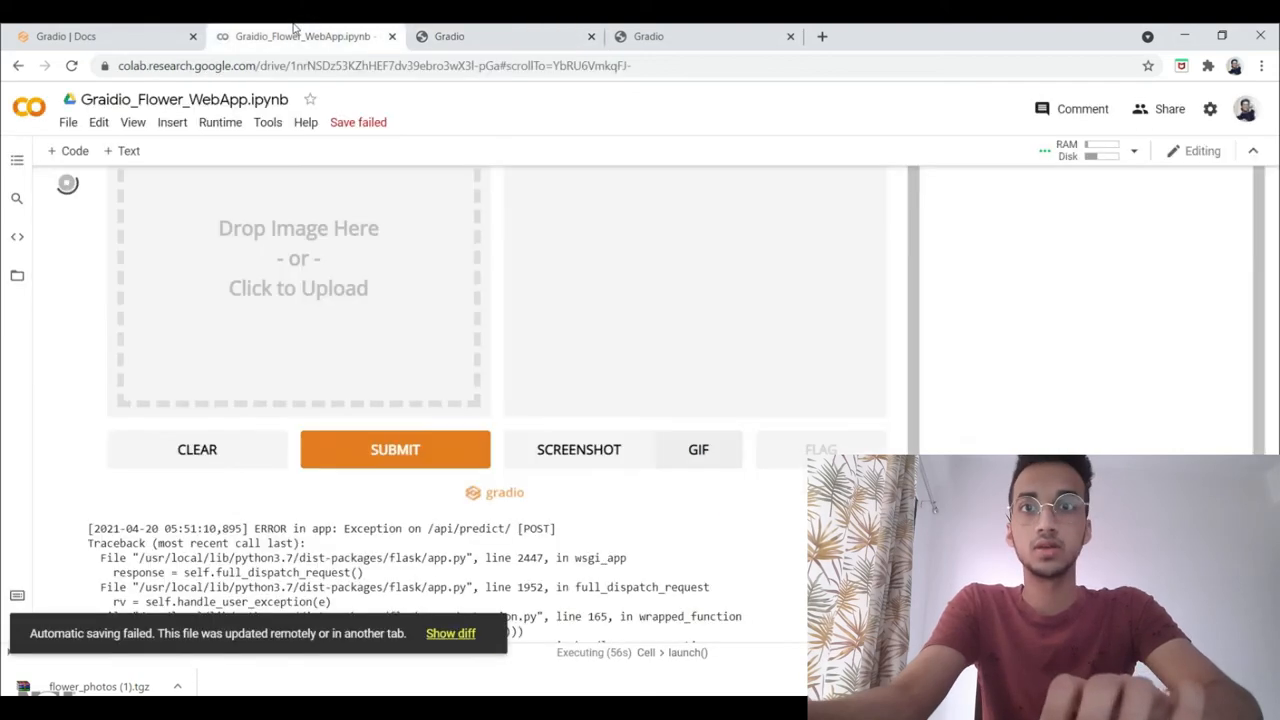
scroll(down, 3)
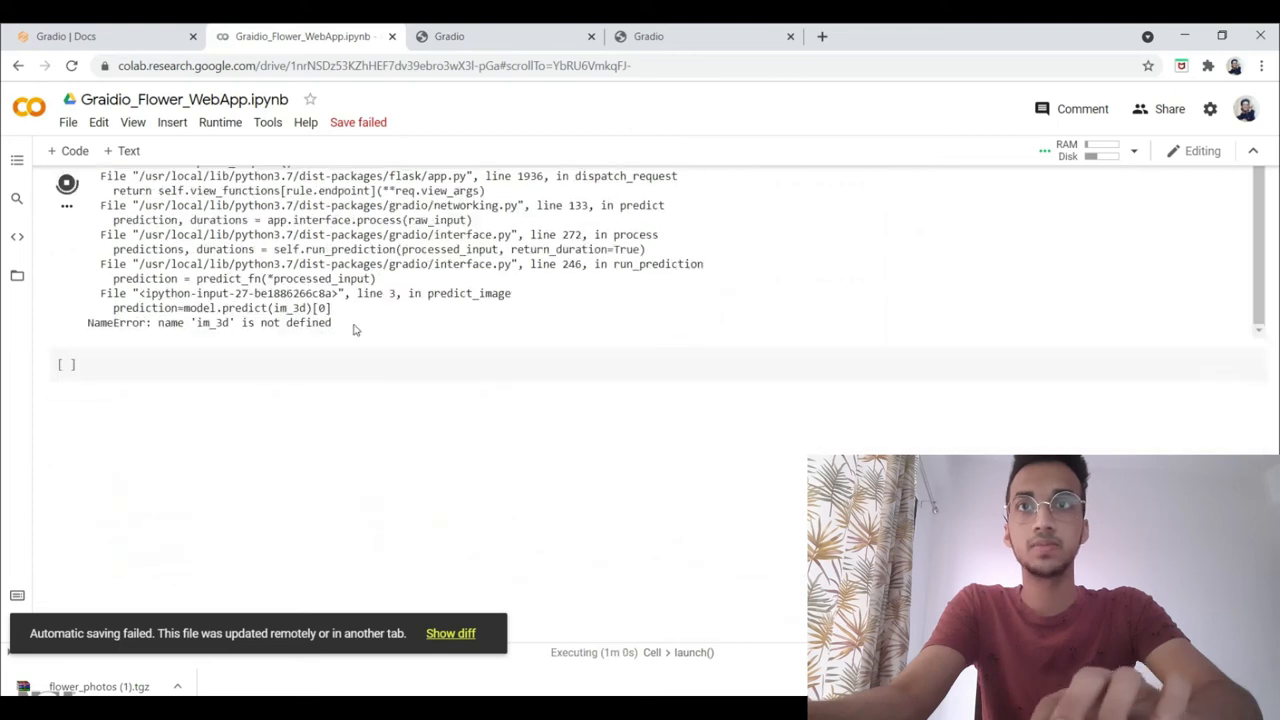
scroll(up, 3)
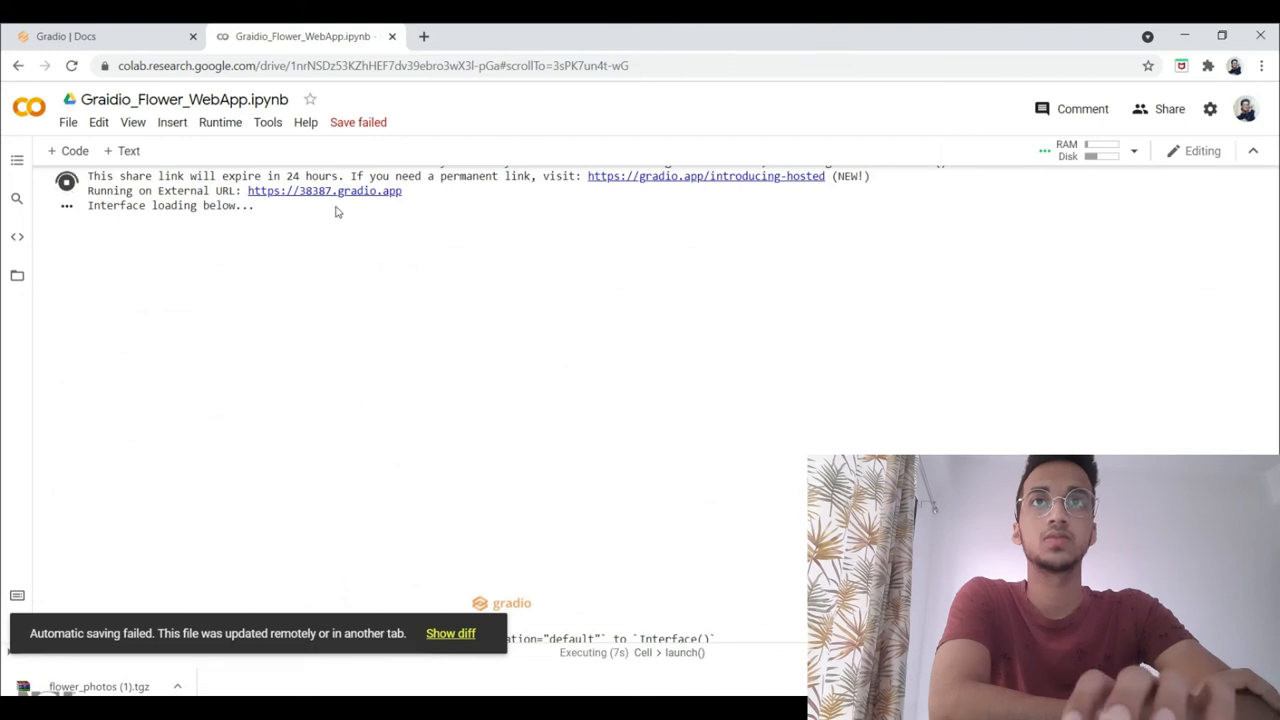
Open the new share link and classify a white daisy photo, predicted daisy at 100%.
click(324, 191)
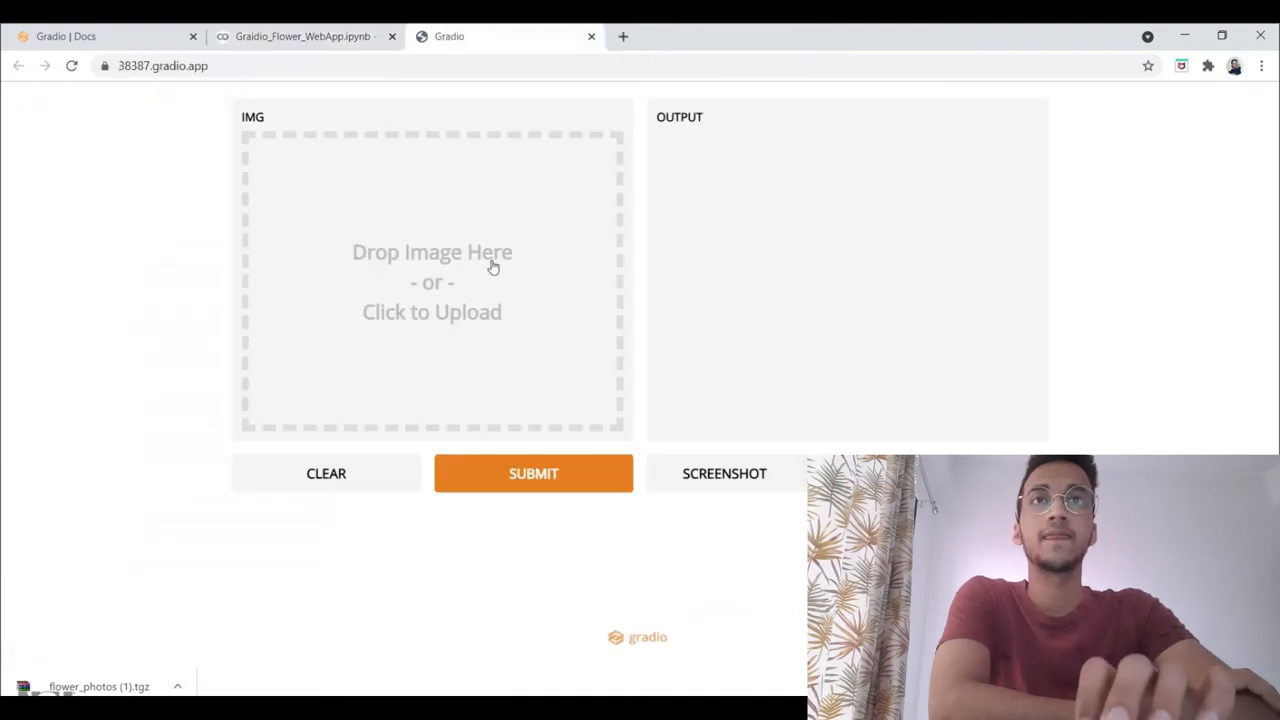
click(431, 281)
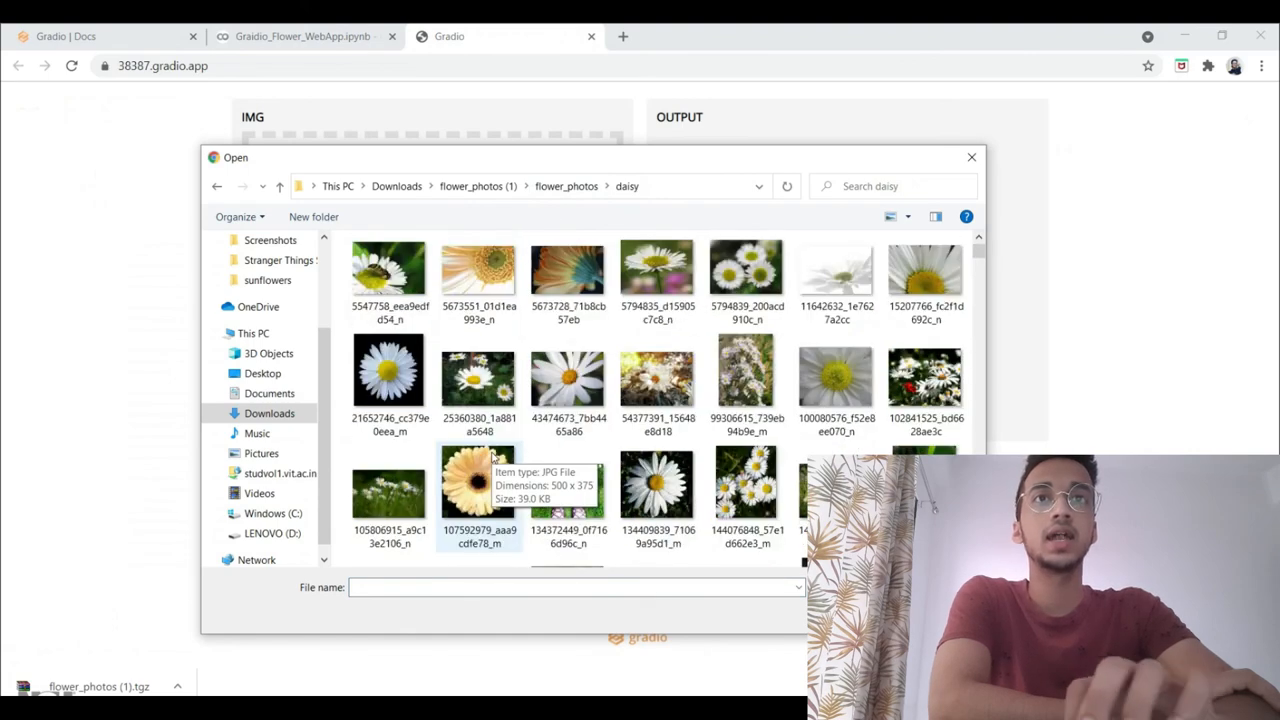
double_click(478, 485)
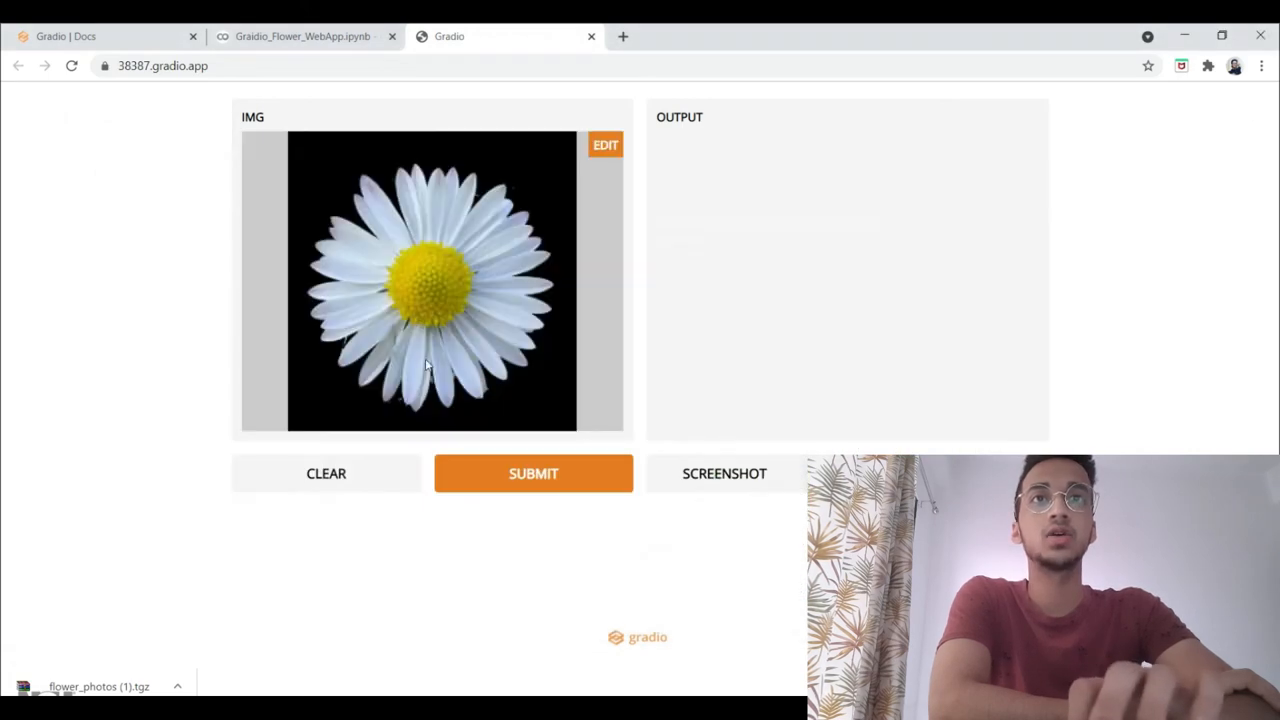
click(533, 473)
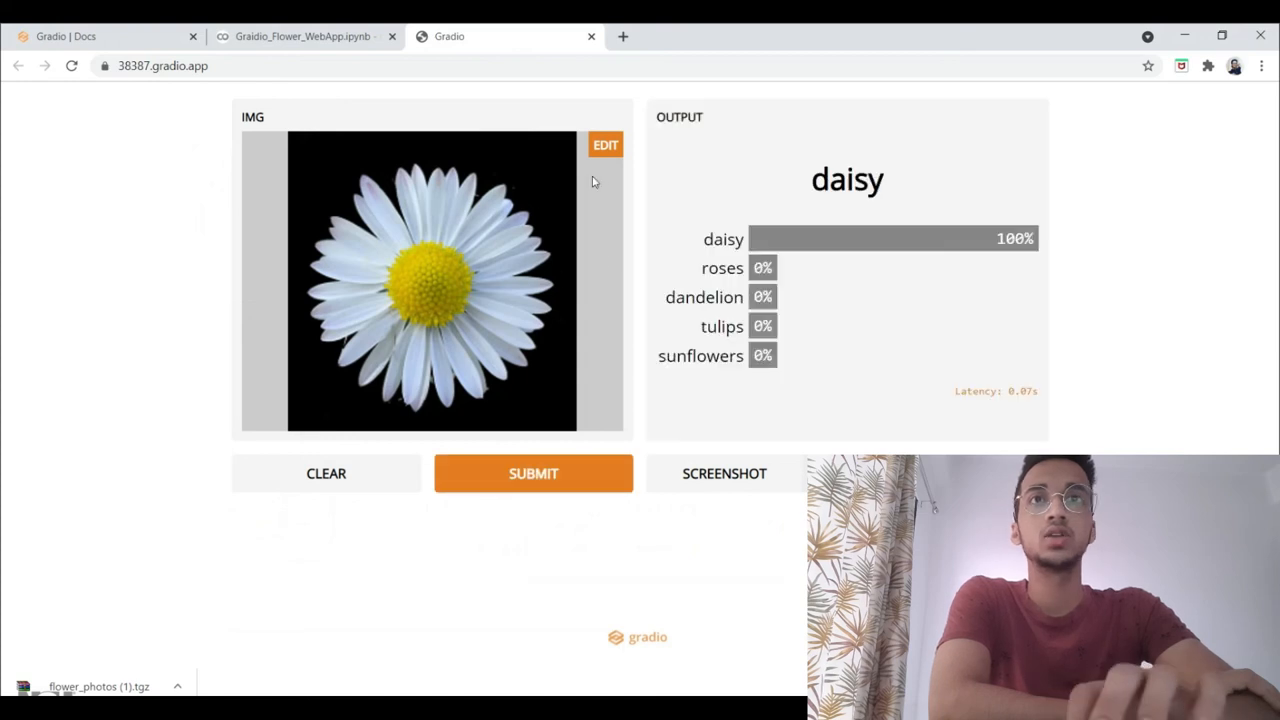
Classify the beetle-on-daisy photo (97% daisy) and open it in the image editor.
click(325, 473)
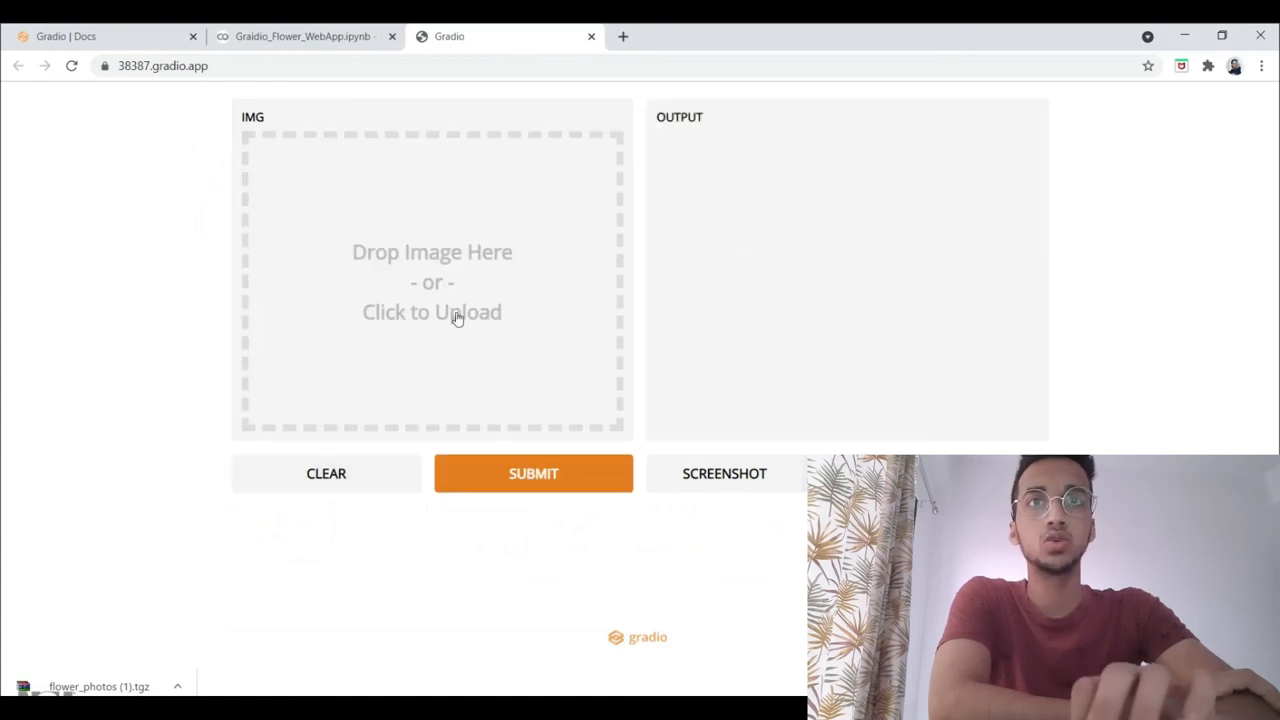
click(431, 311)
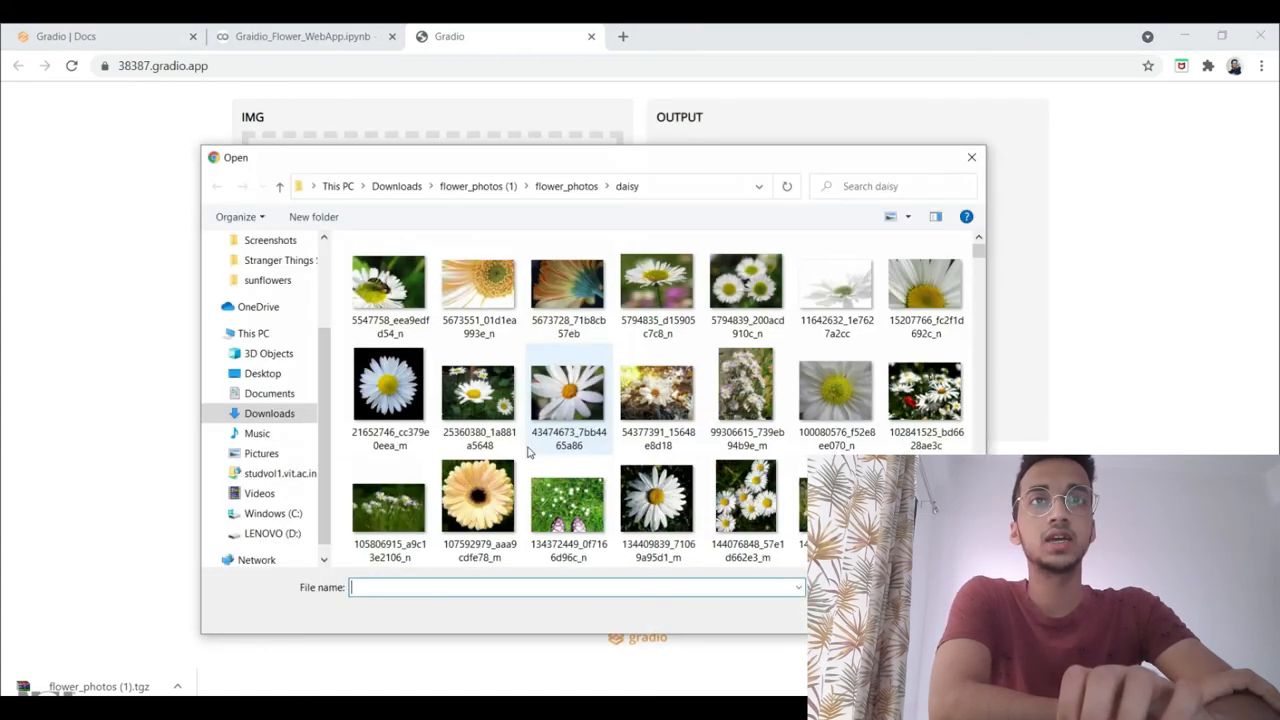
scroll(down, 3)
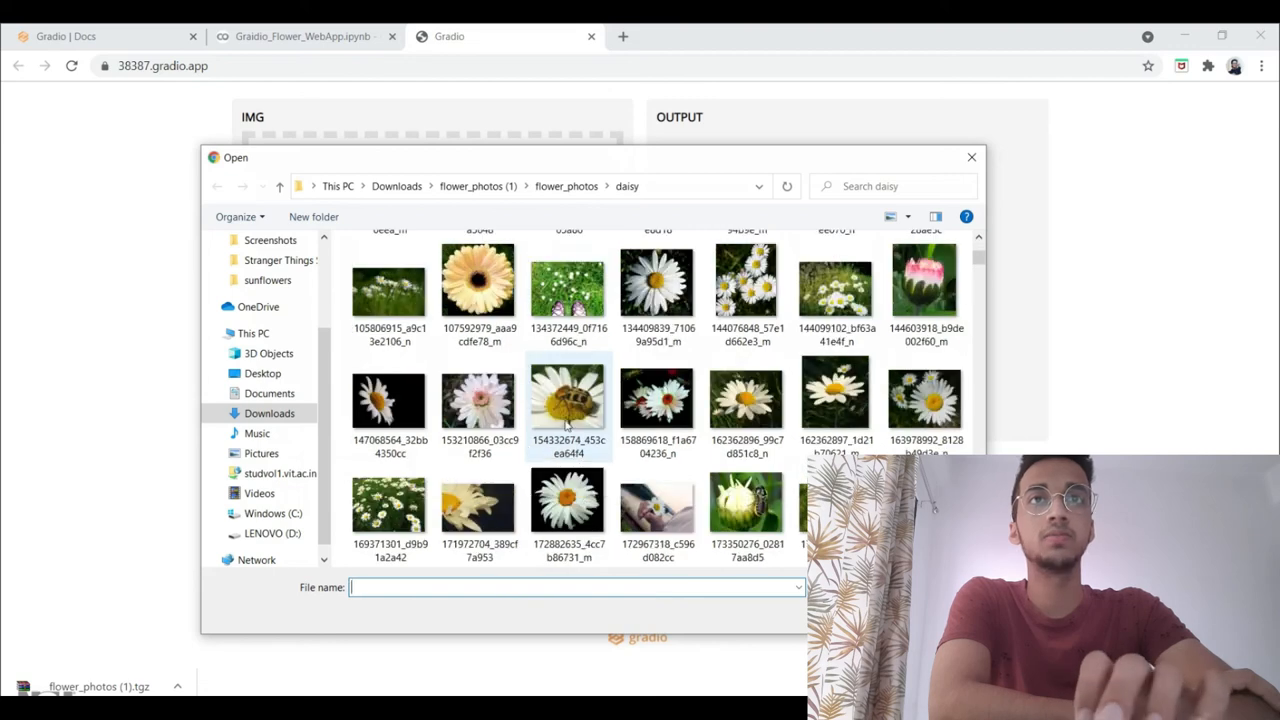
double_click(568, 397)
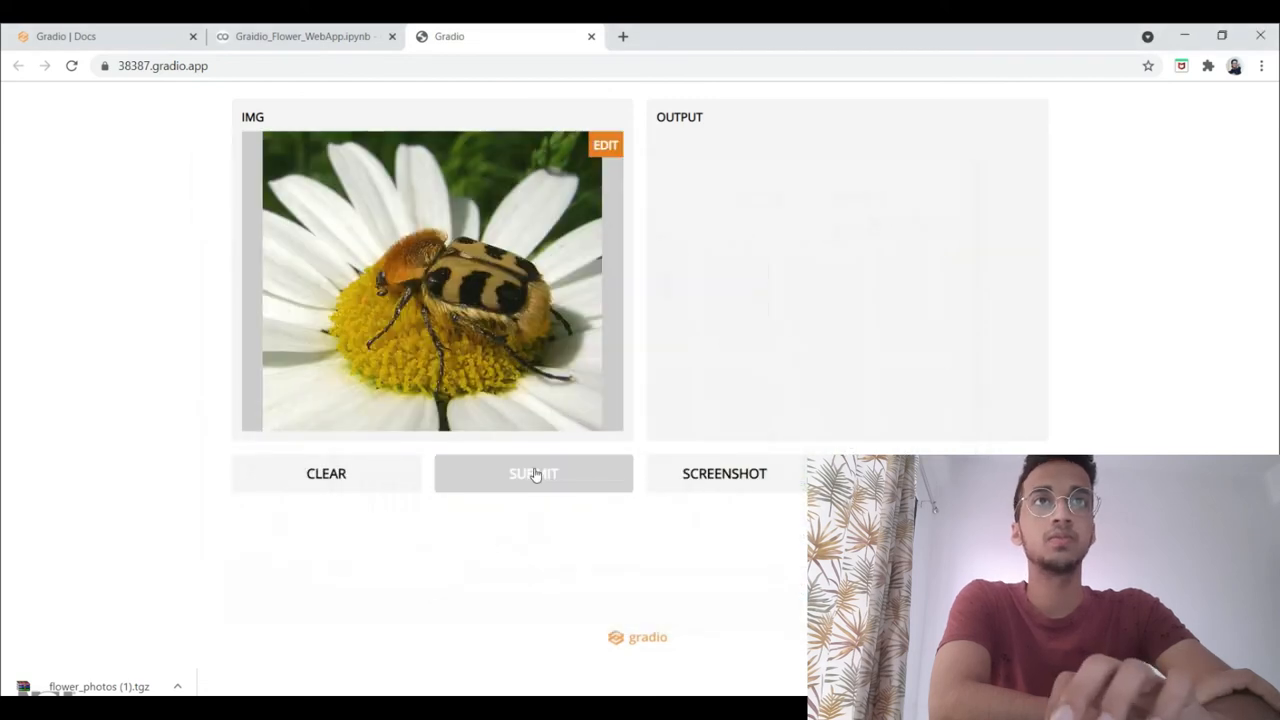
click(533, 473)
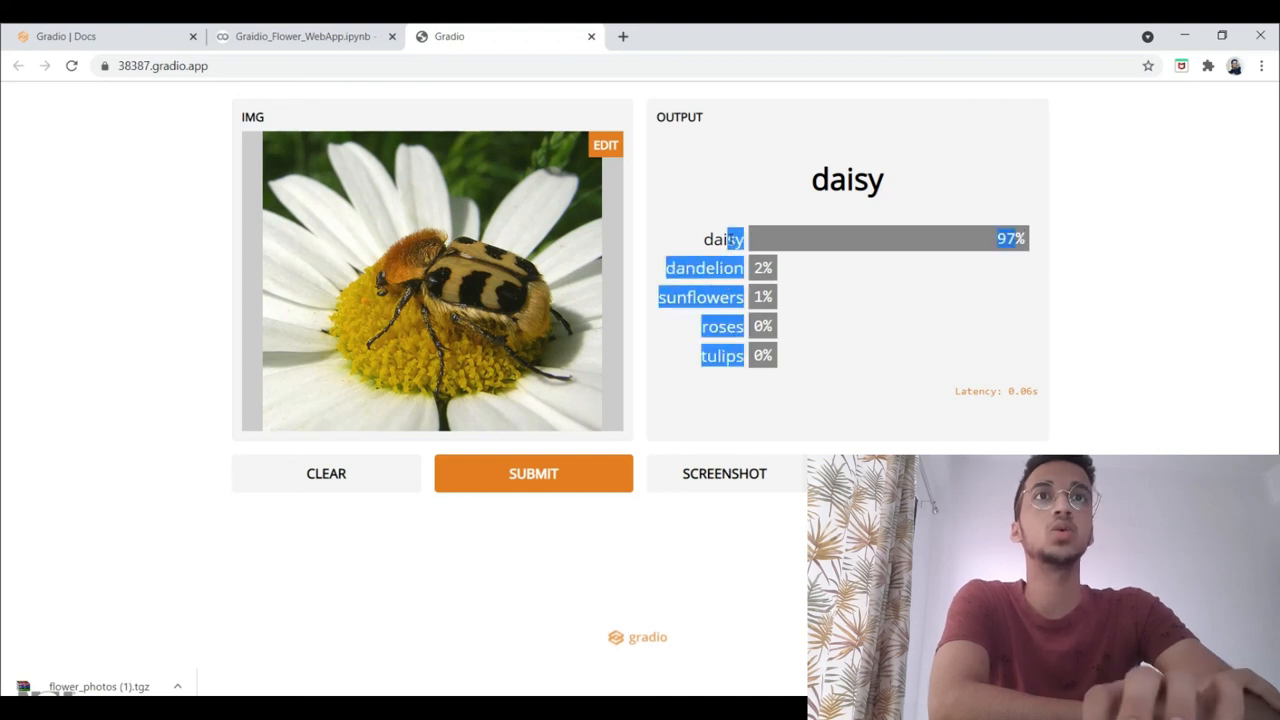
click(605, 145)
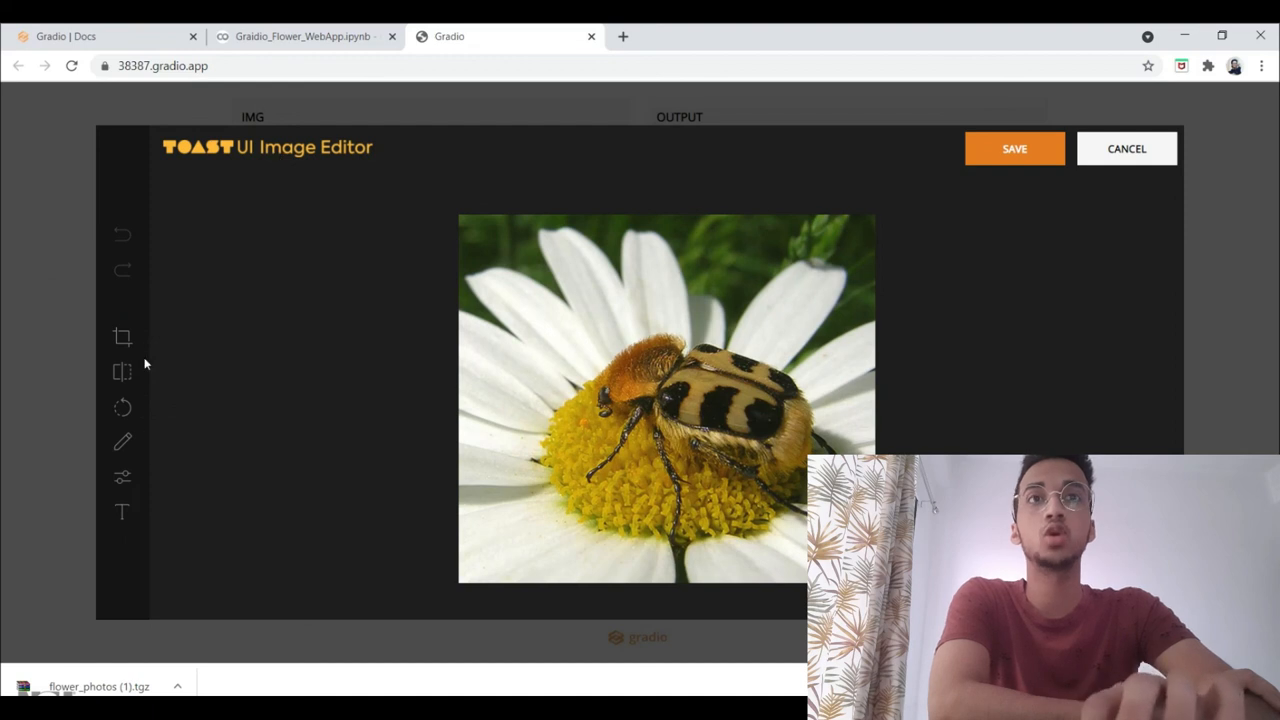
mouse_move(121, 371)
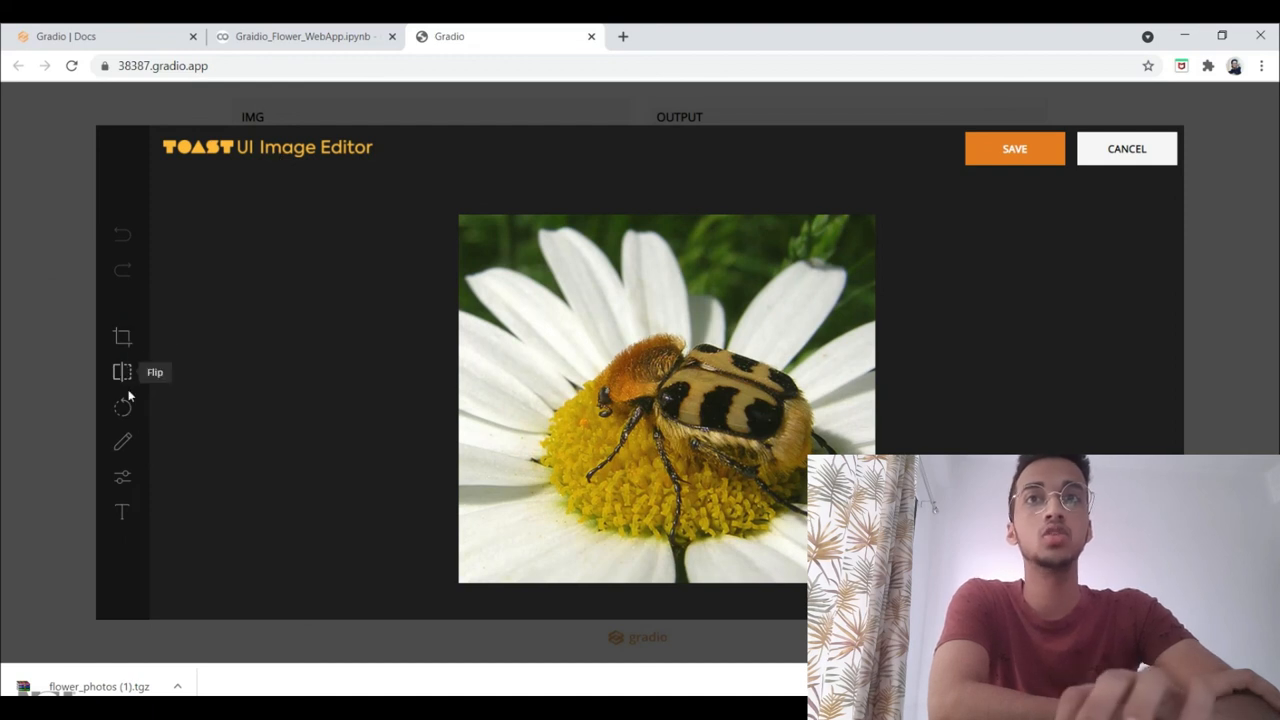
mouse_move(1155, 138)
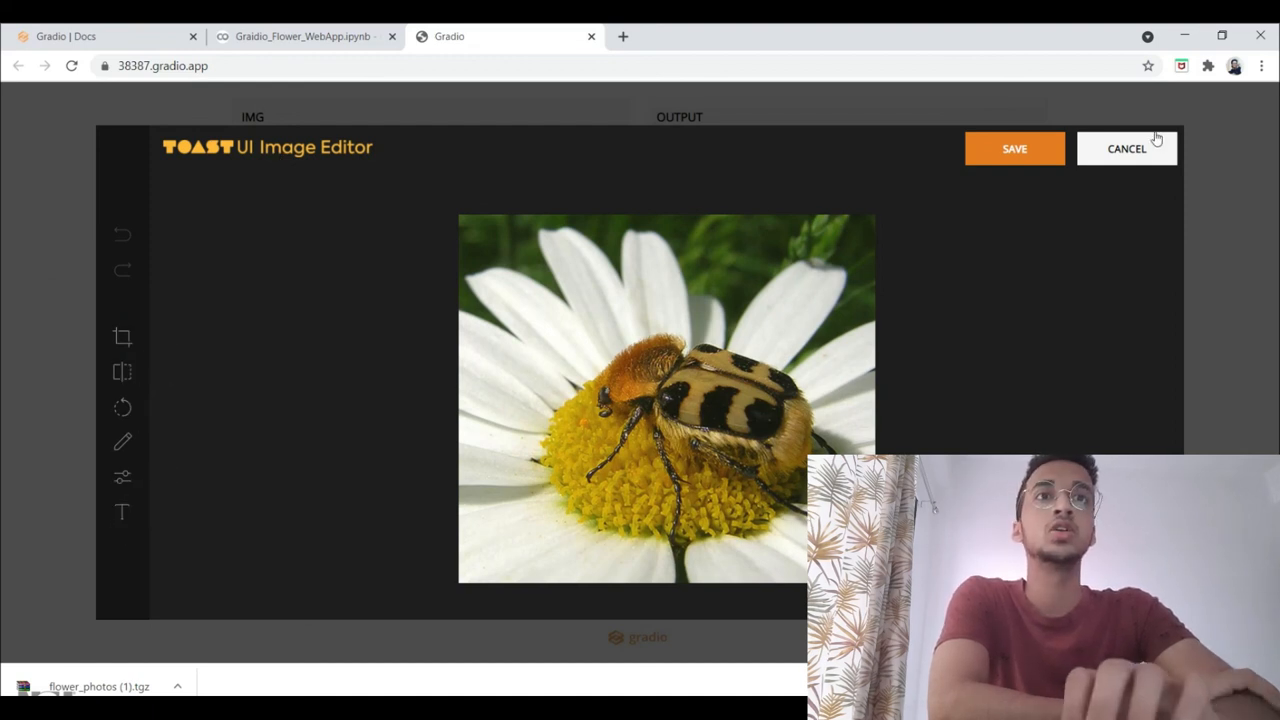